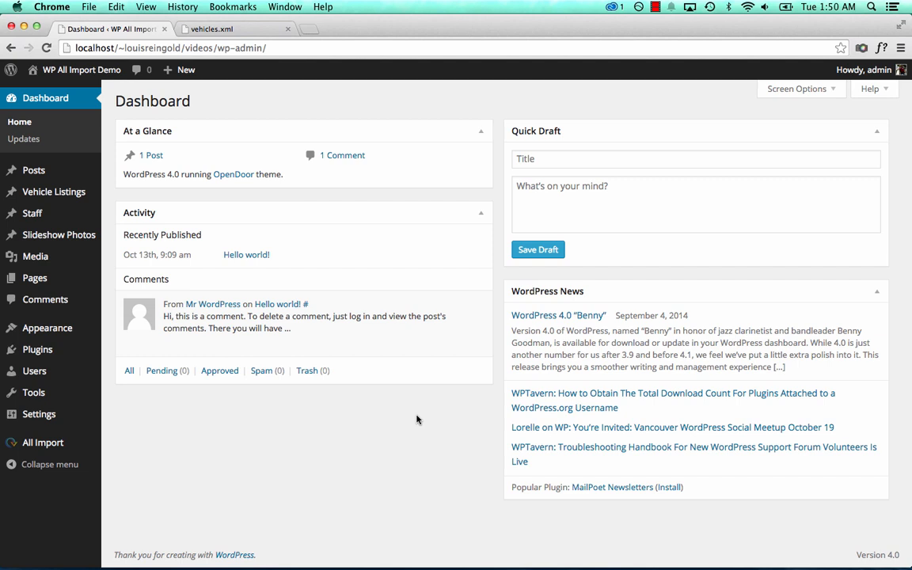
Start a new vehicle listing with placeholder title 'Title' and body text 'Content'.
{"action": "left_click", "coordinate": [54, 192]}
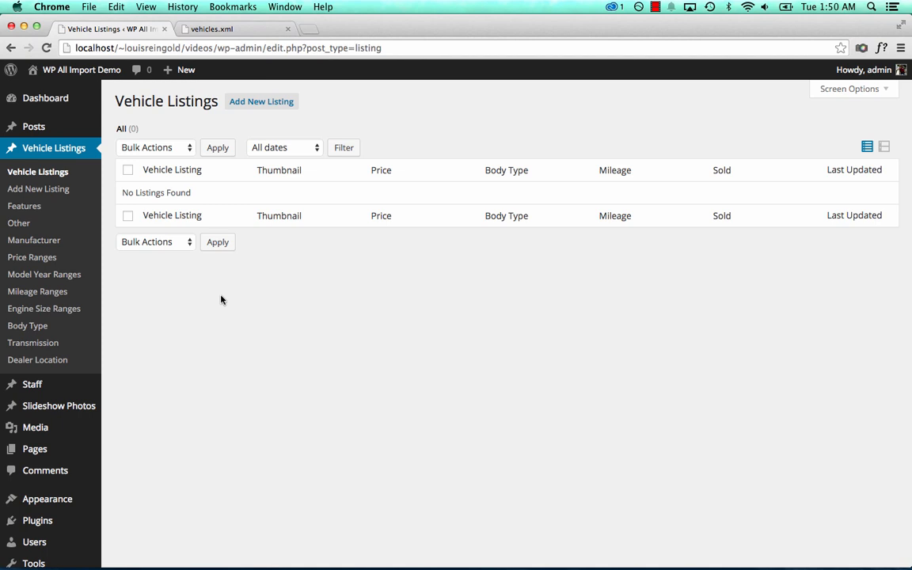
{"action": "left_click", "coordinate": [261, 101]}
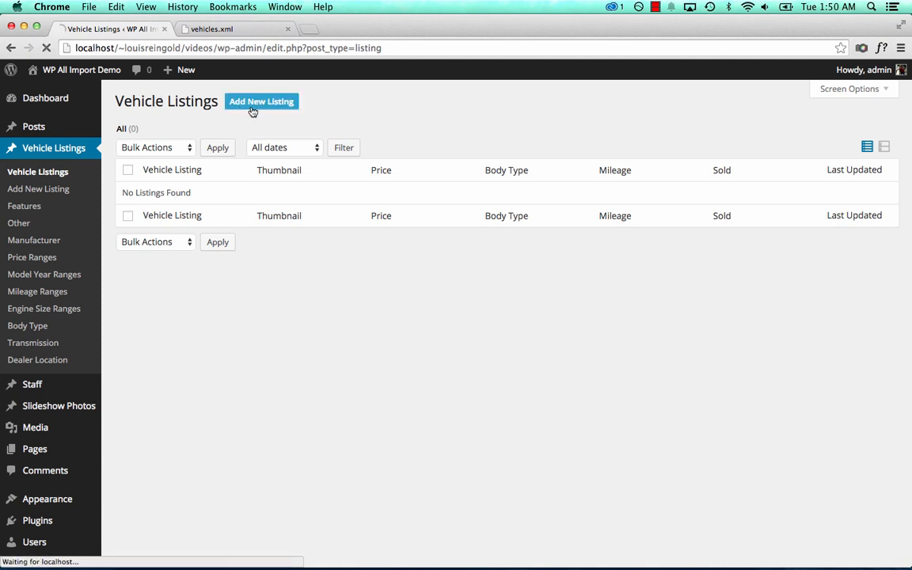
{"action": "left_click", "coordinate": [261, 102]}
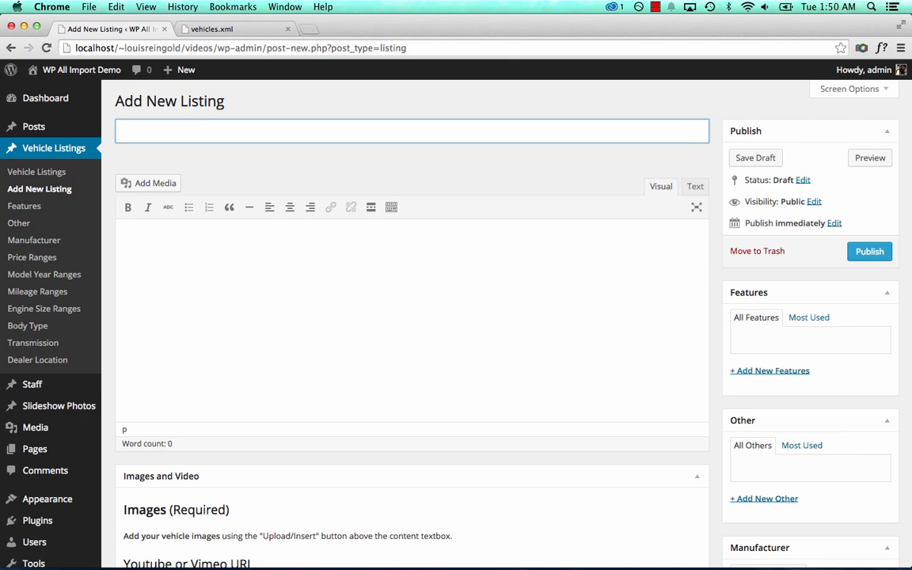
{"action": "type", "text": "Con"}
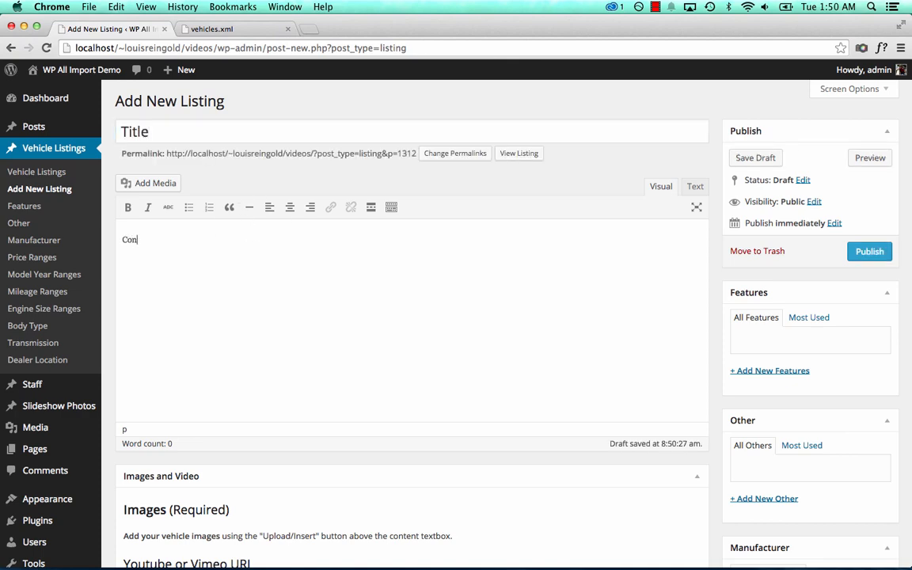
Review the listing's custom fields below the editor to see what needs filling.
{"action": "scroll", "scroll_direction": "down", "scroll_amount": 3}
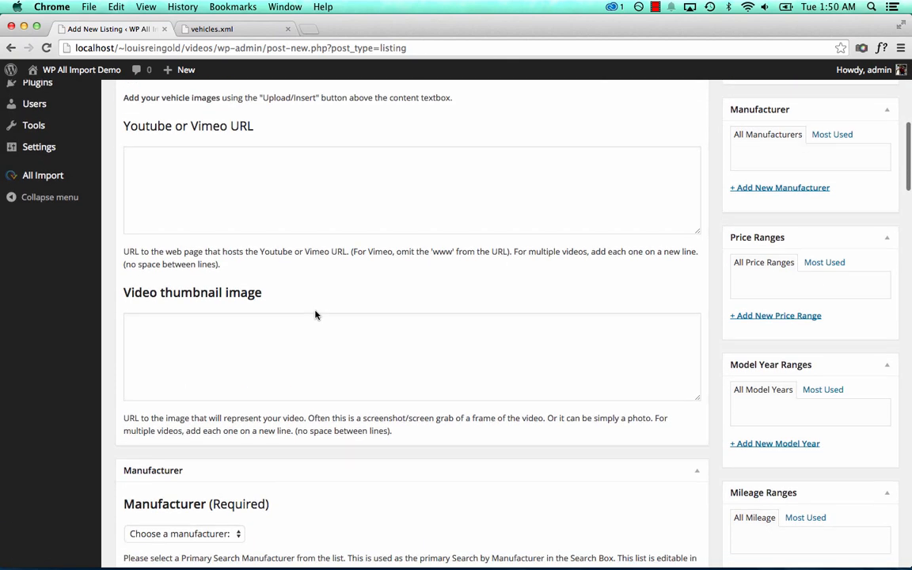
{"action": "scroll", "scroll_direction": "down", "scroll_amount": 3}
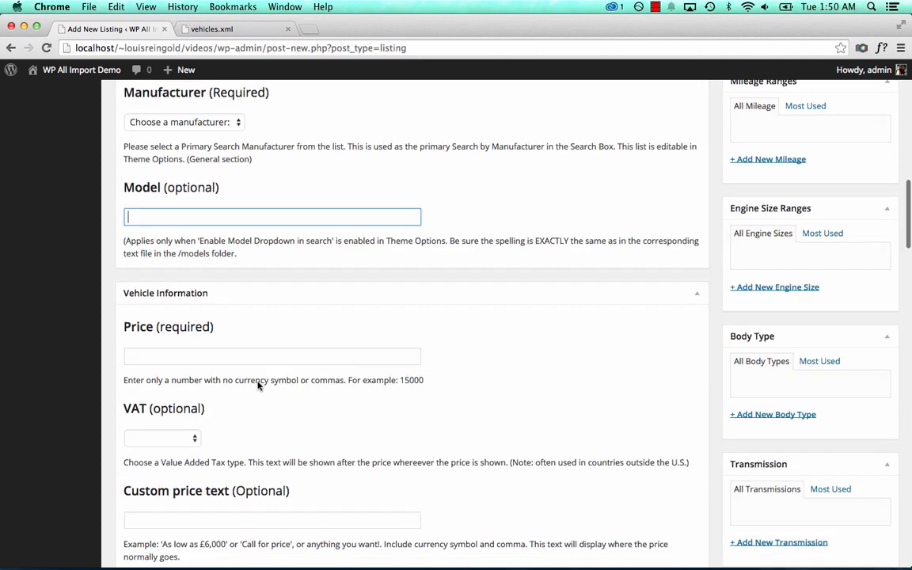
{"action": "scroll", "scroll_direction": "down", "scroll_amount": 3}
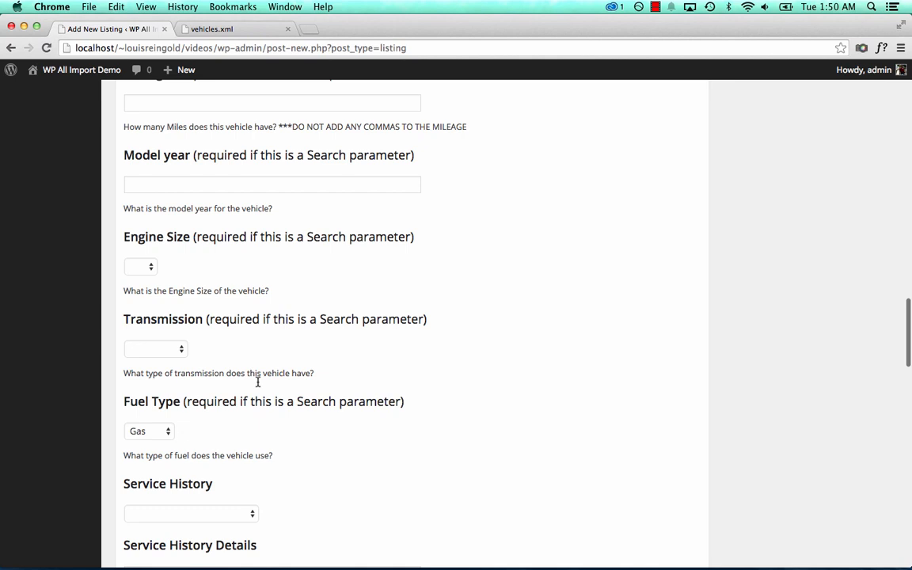
{"action": "scroll", "scroll_direction": "down", "scroll_amount": 3}
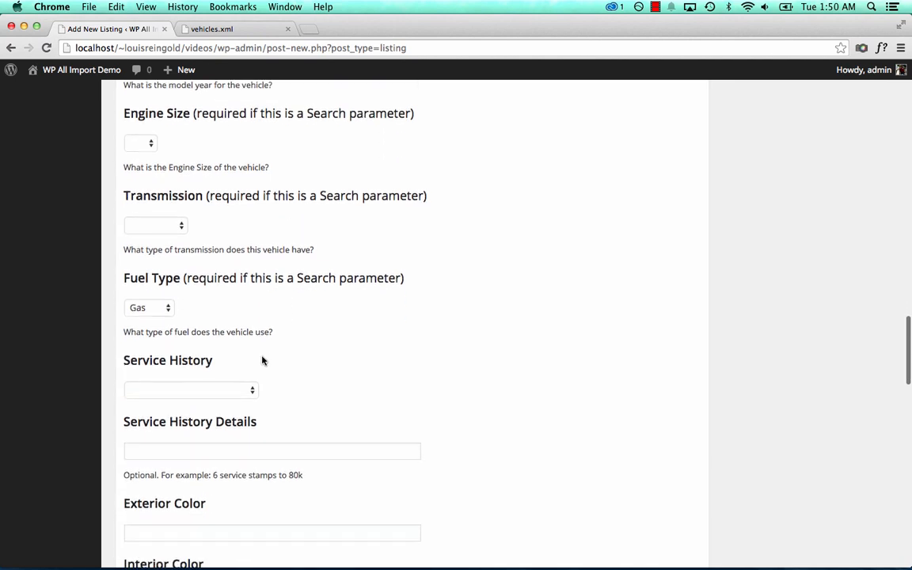
{"action": "scroll", "scroll_direction": "down", "scroll_amount": 3}
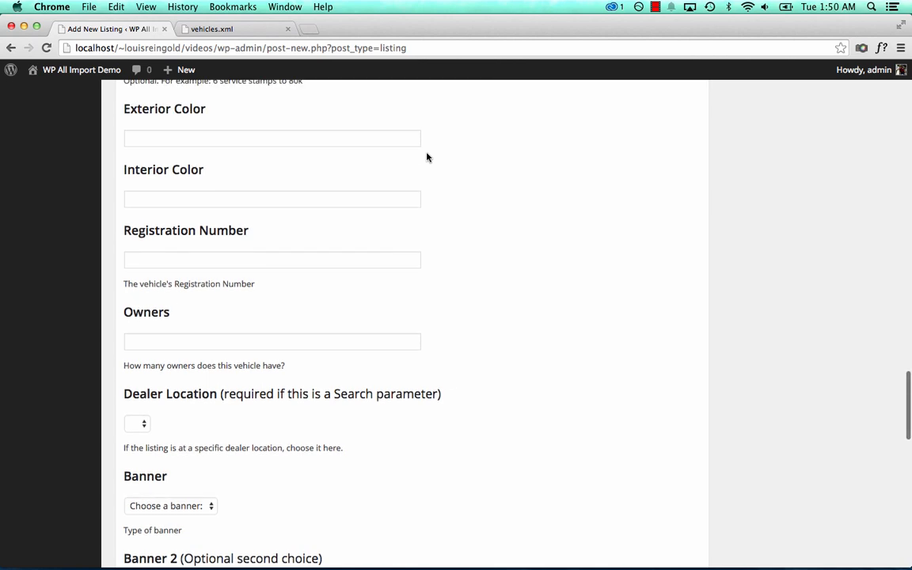
{"action": "left_click", "coordinate": [273, 199]}
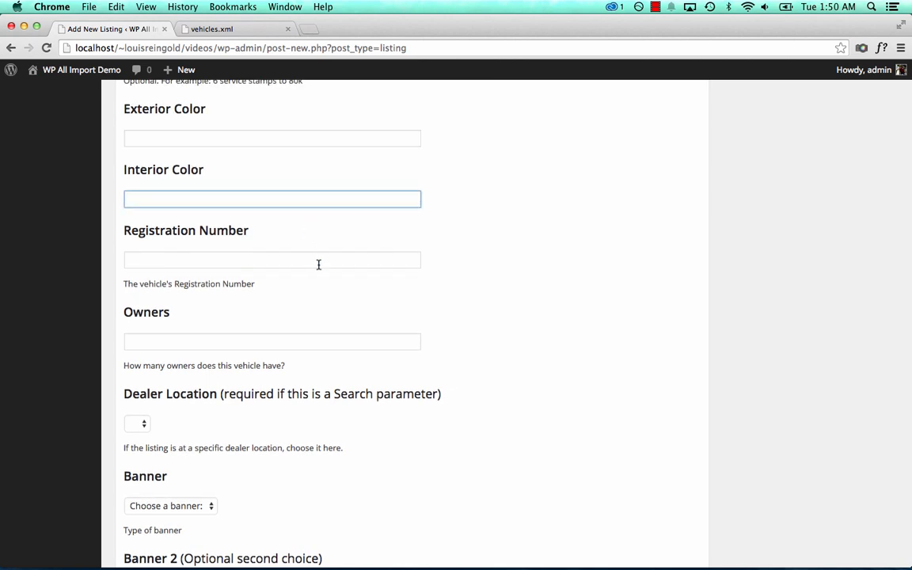
{"action": "left_click", "coordinate": [273, 260]}
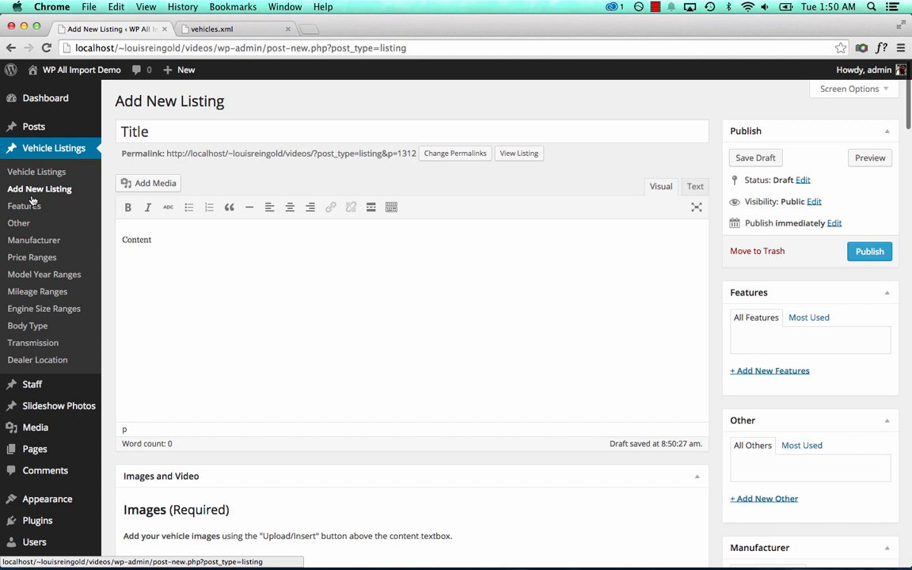
Set manufacturer Audi, model A8 and price 15000 on the sample listing.
{"action": "left_click", "coordinate": [174, 240]}
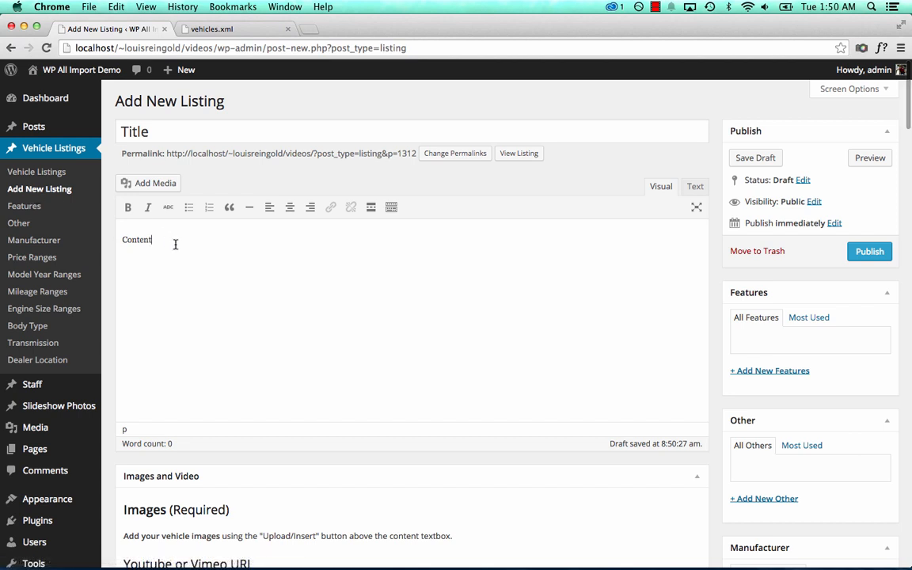
{"action": "scroll", "scroll_direction": "down", "scroll_amount": 3}
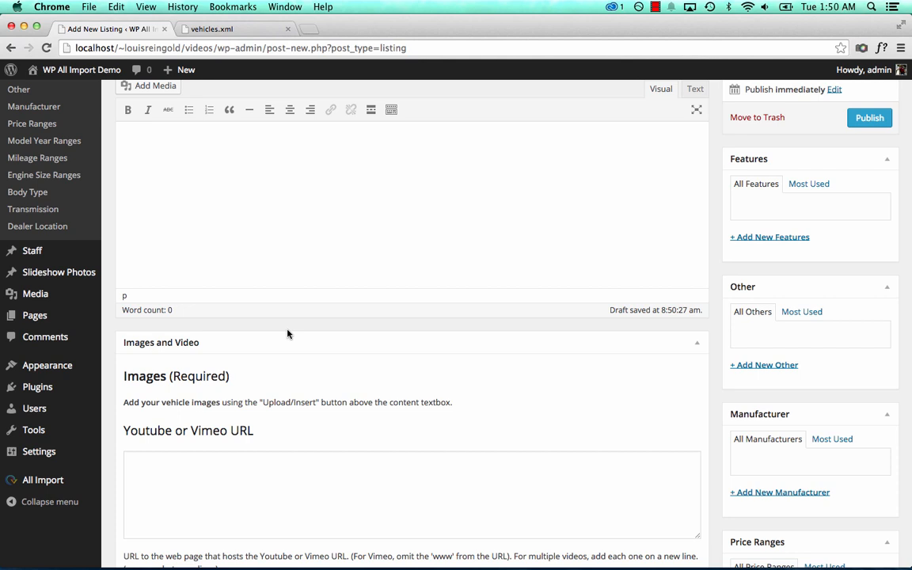
{"action": "scroll", "scroll_direction": "down", "scroll_amount": 3}
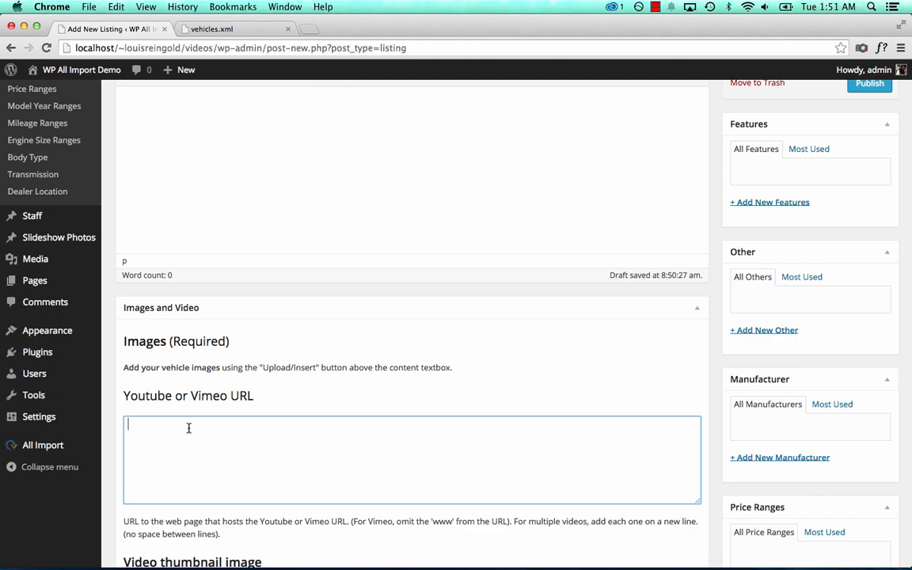
{"action": "scroll", "scroll_direction": "down", "scroll_amount": 3}
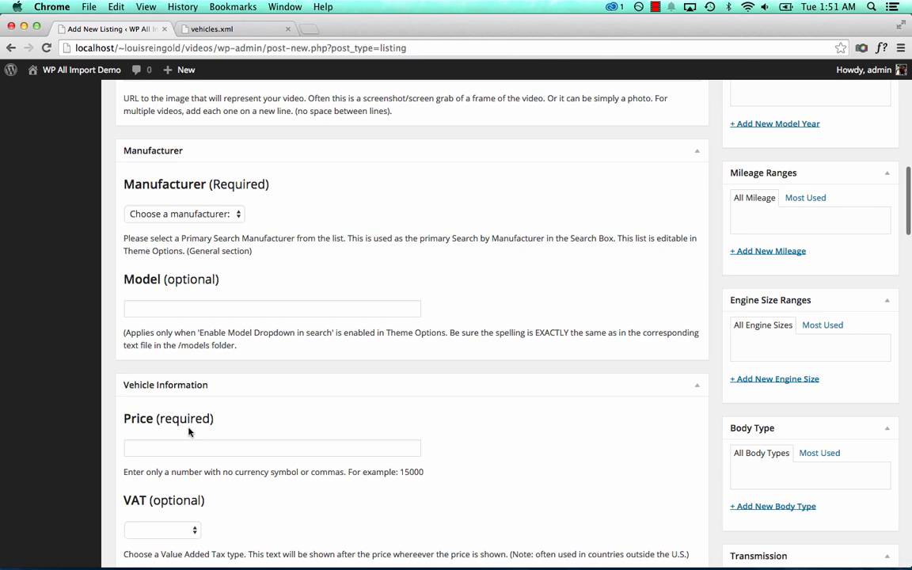
{"action": "scroll", "scroll_direction": "down", "scroll_amount": 3}
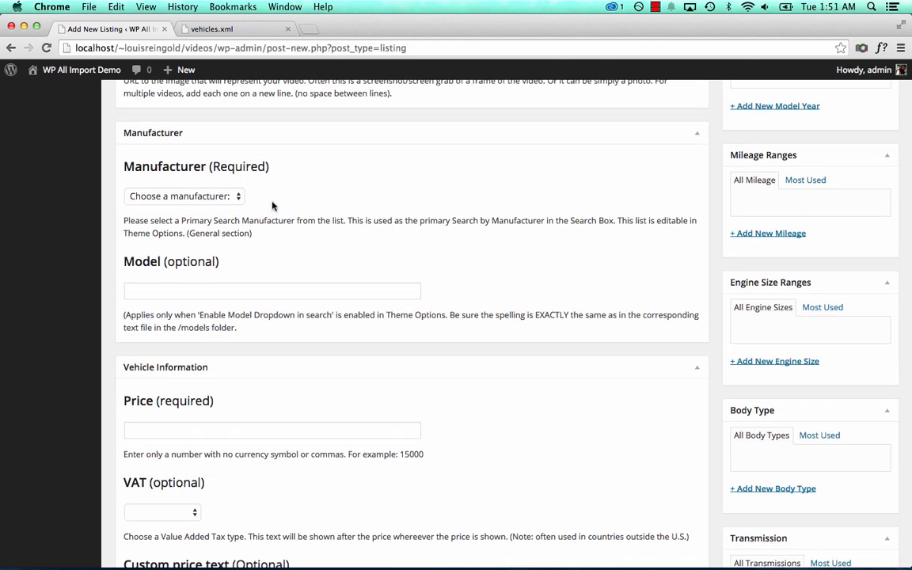
{"action": "left_click", "coordinate": [184, 196]}
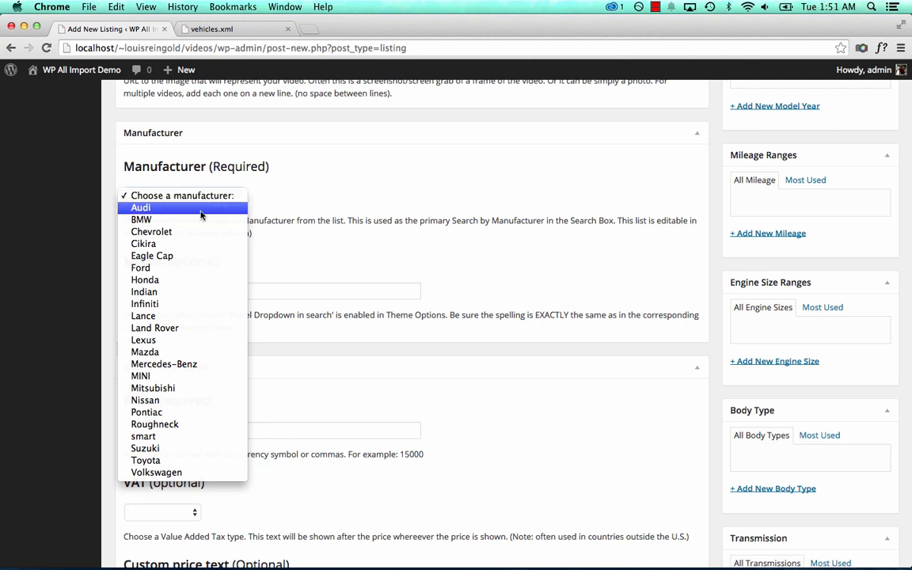
{"action": "left_click", "coordinate": [139, 208]}
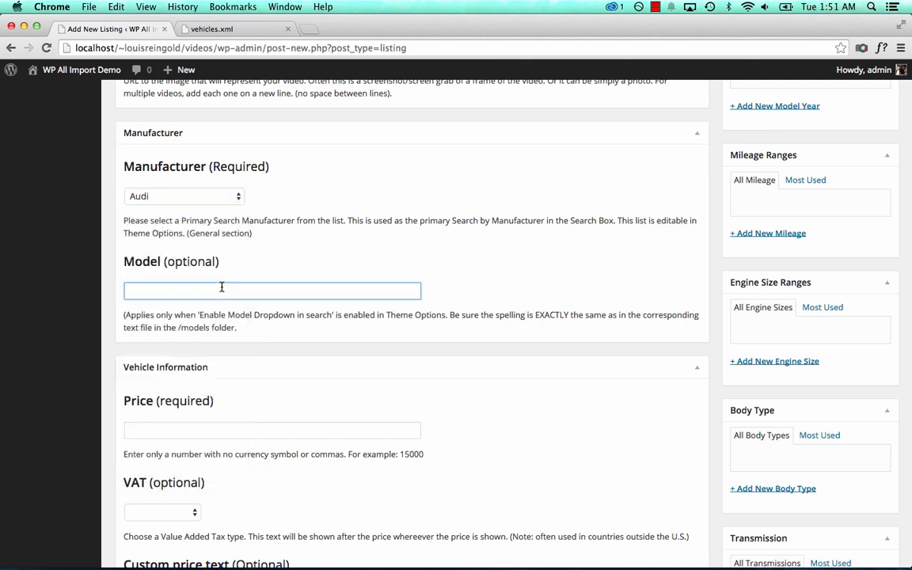
{"action": "type", "text": "A8"}
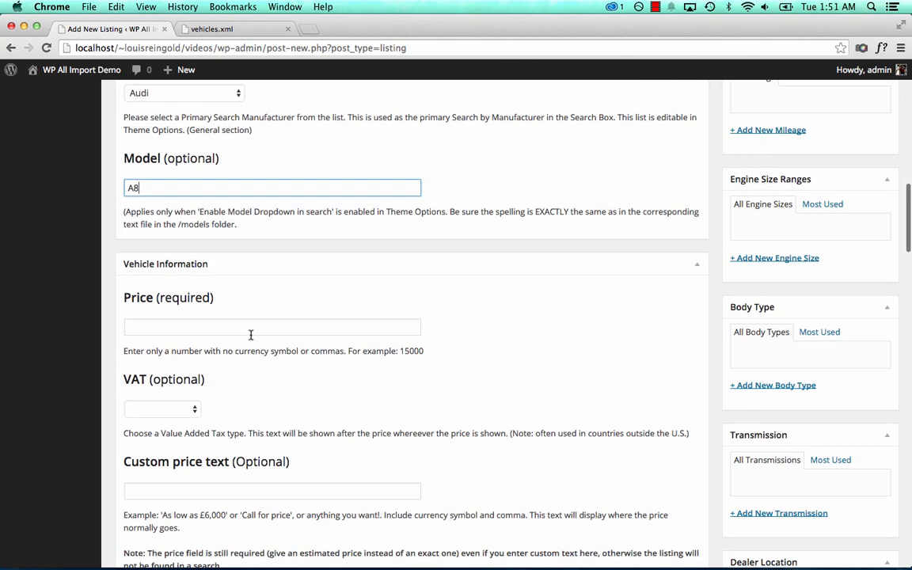
{"action": "type", "text": "15000"}
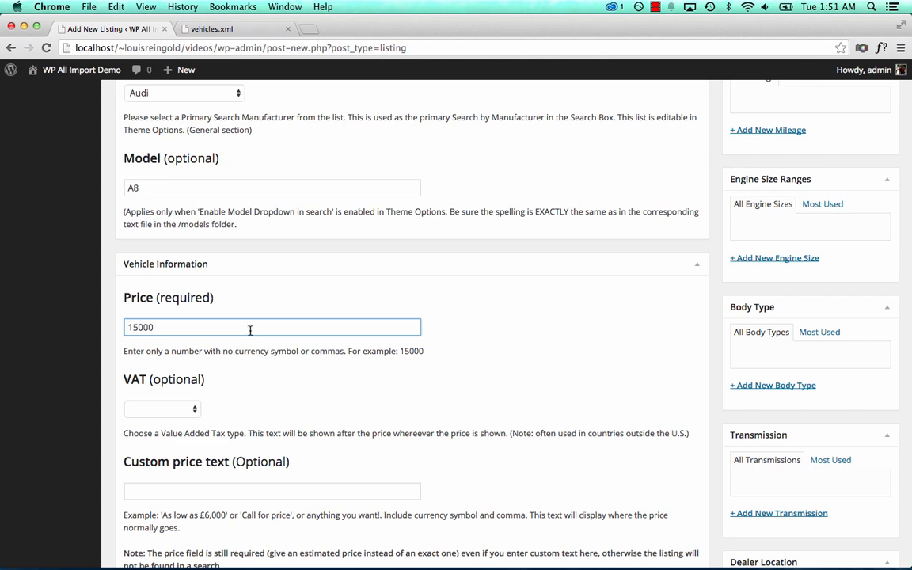
{"action": "scroll", "scroll_direction": "down", "scroll_amount": 3}
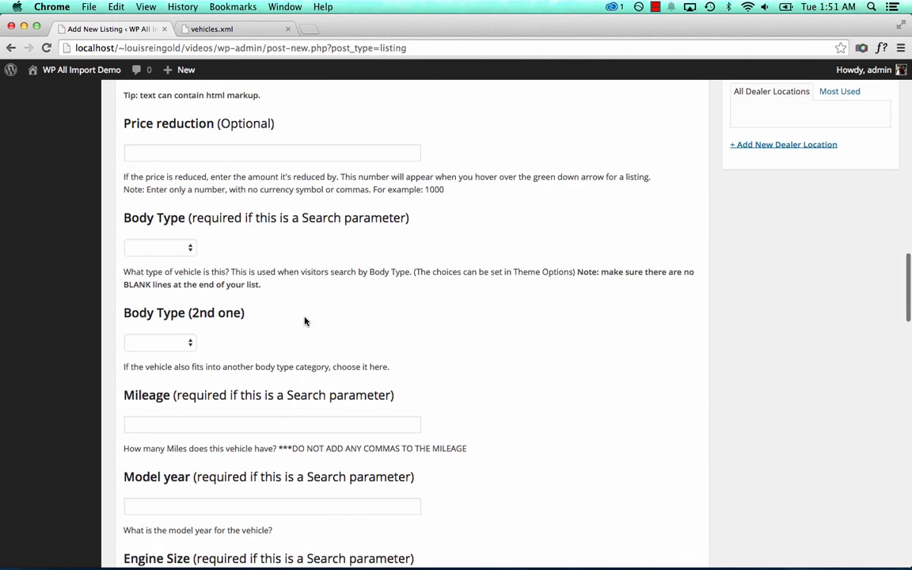
{"action": "left_click", "coordinate": [272, 259]}
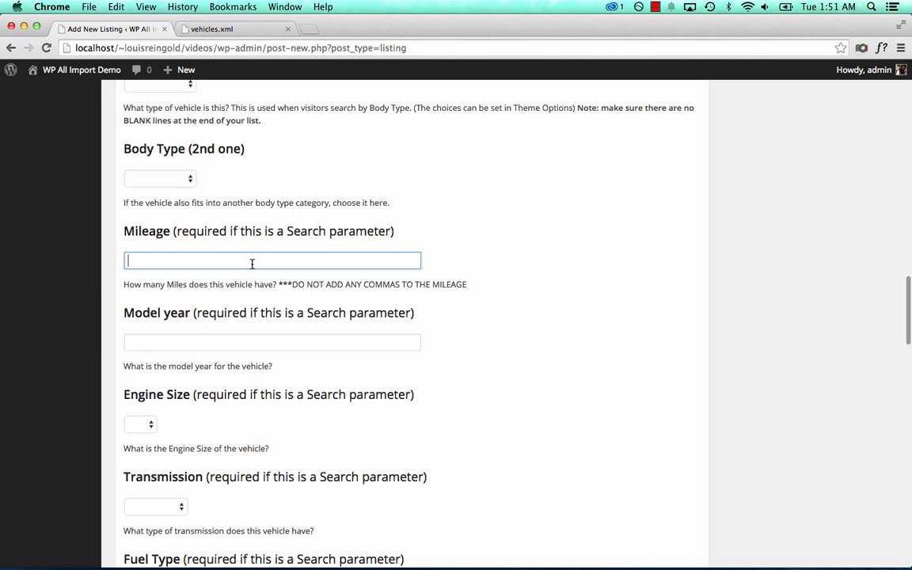
{"action": "type", "text": "2312313123"}
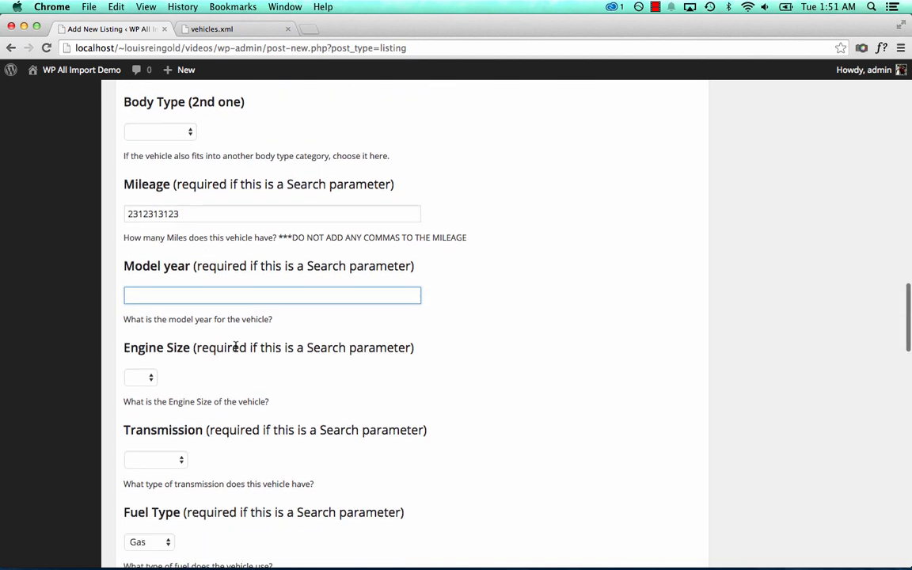
{"action": "type", "text": "1990"}
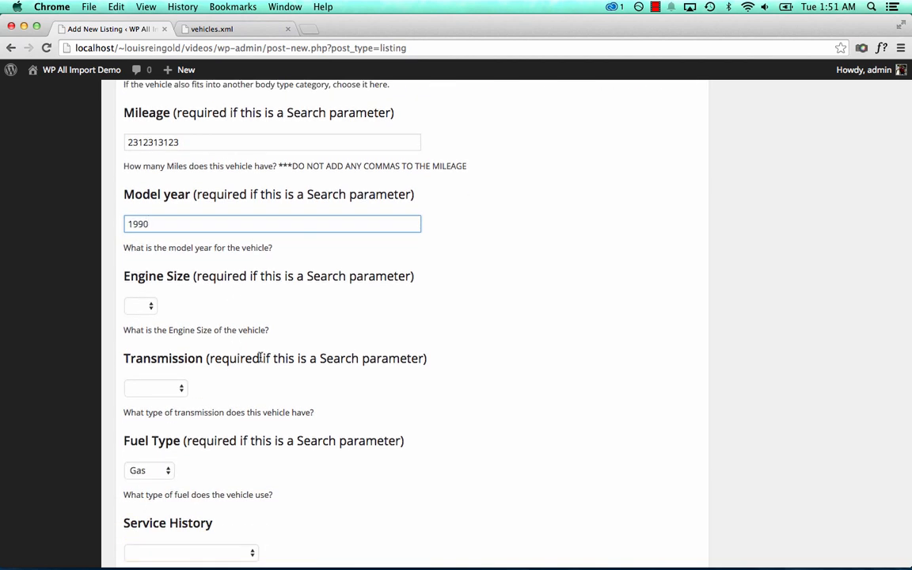
Set the transmission to Automatic after checking the vehicles.xml data.
{"action": "left_click", "coordinate": [212, 28]}
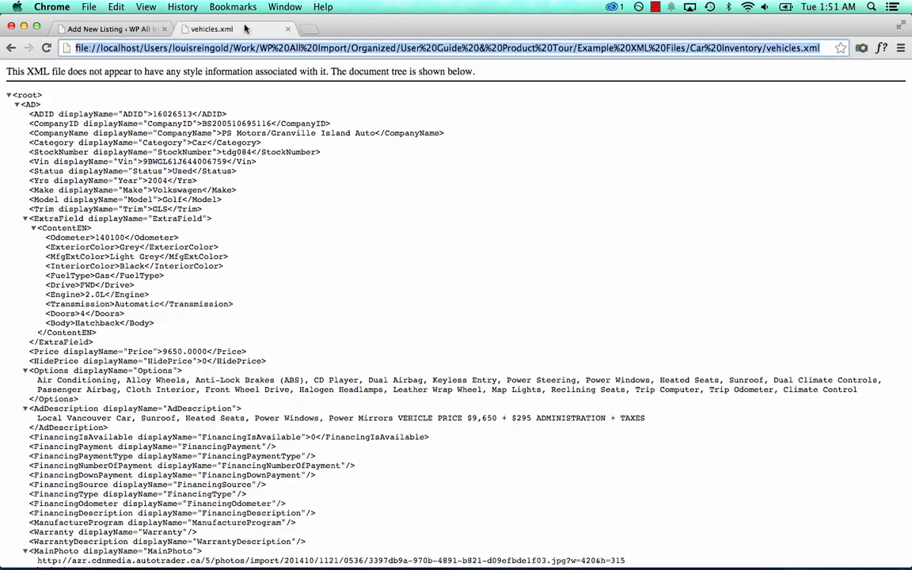
{"action": "double_click", "coordinate": [79, 304]}
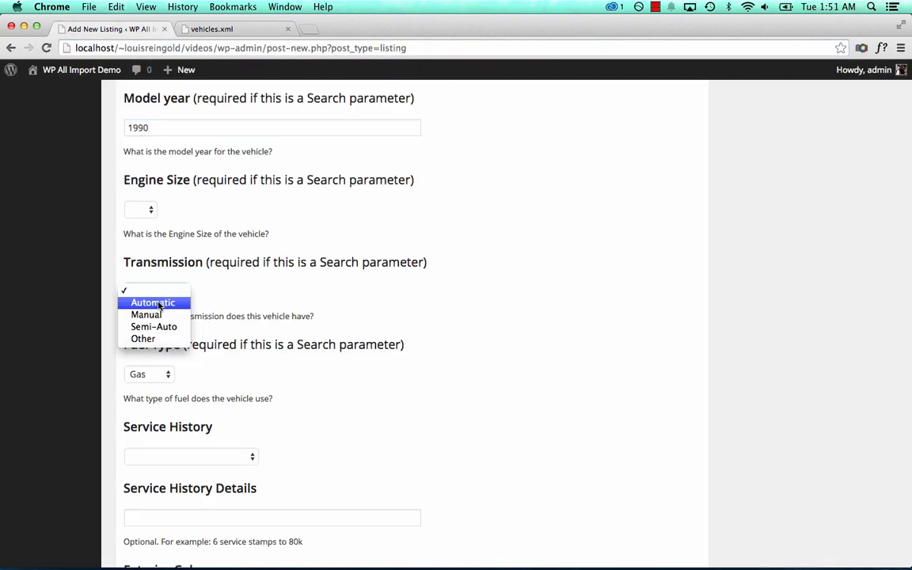
{"action": "left_click", "coordinate": [152, 302]}
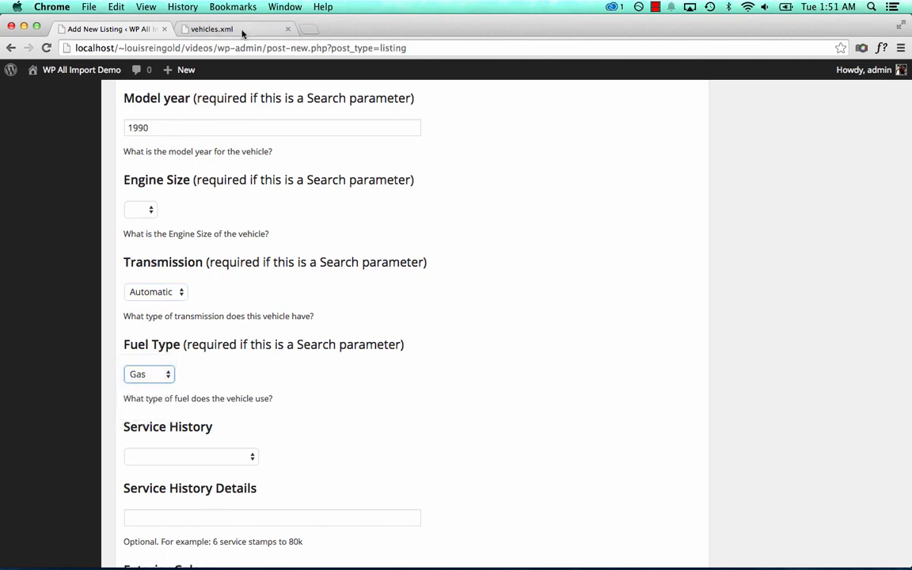
{"action": "left_click", "coordinate": [230, 28]}
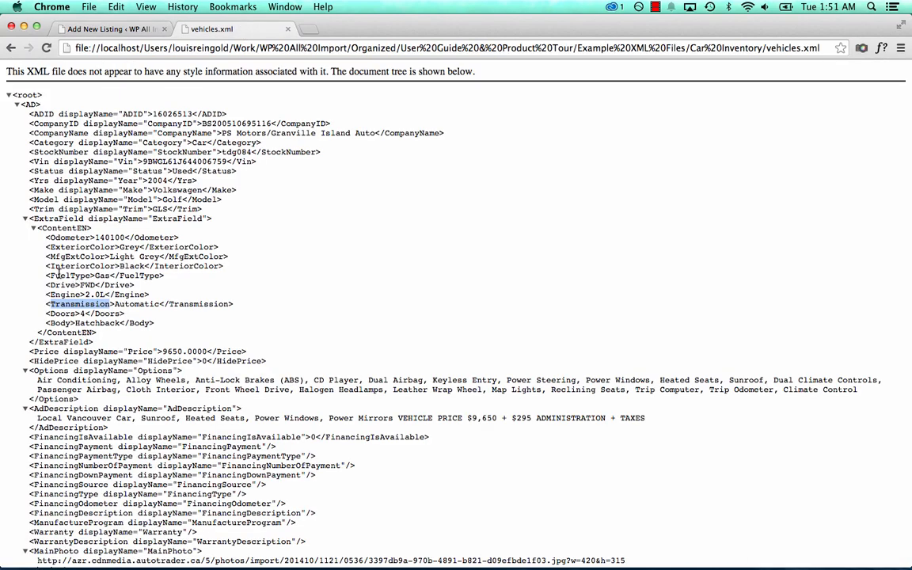
{"action": "left_click", "coordinate": [111, 28]}
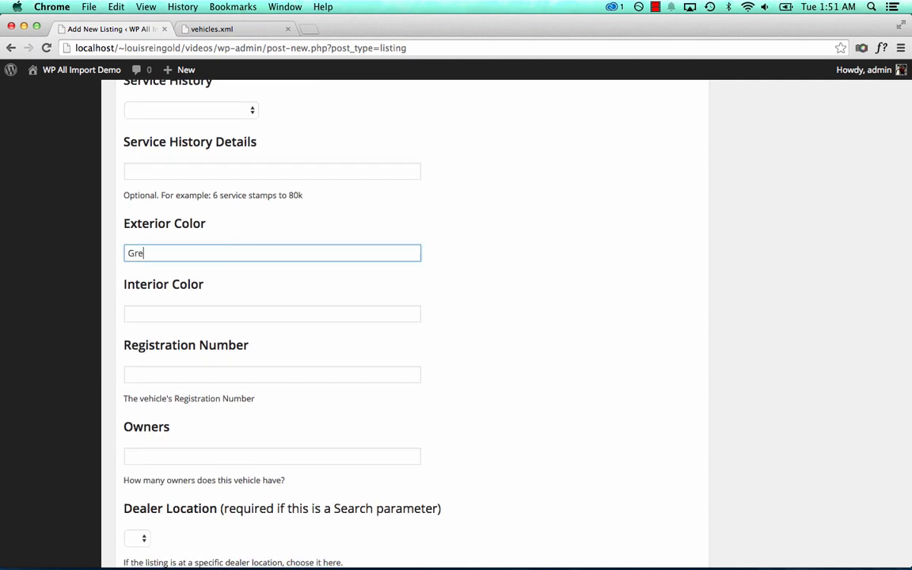
{"action": "left_click", "coordinate": [273, 313]}
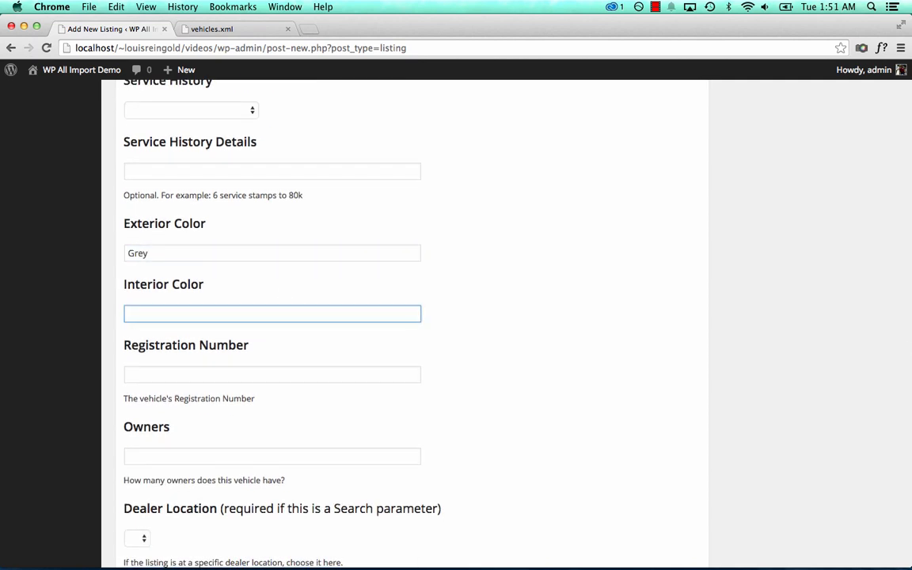
{"action": "type", "text": "asodijasodjasodjso"}
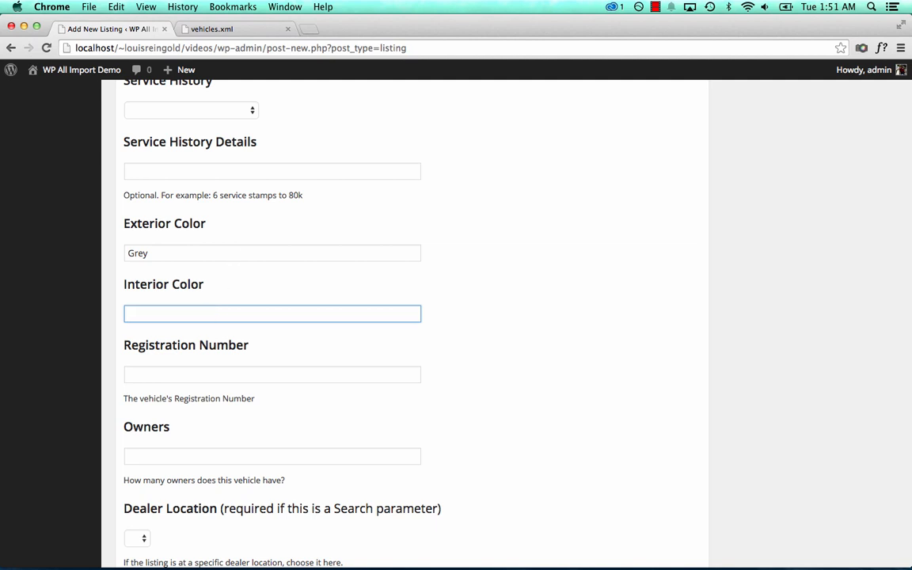
{"action": "type", "text": "Black"}
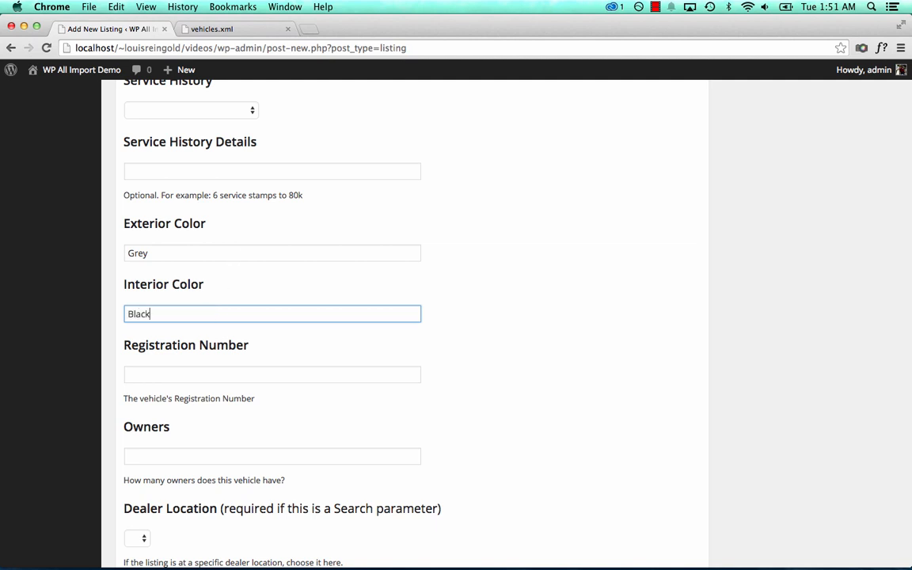
{"action": "scroll", "scroll_direction": "down", "scroll_amount": 3}
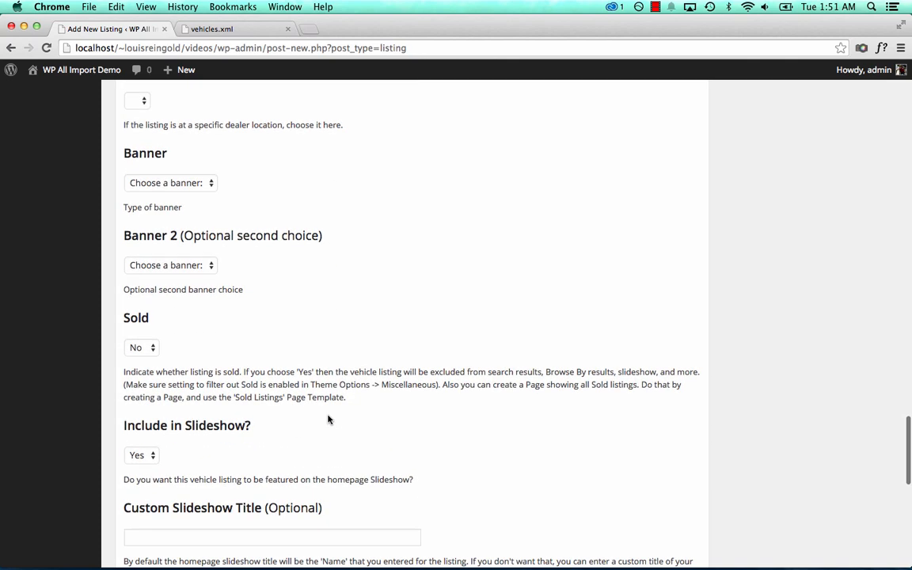
{"action": "scroll", "scroll_direction": "down", "scroll_amount": 3}
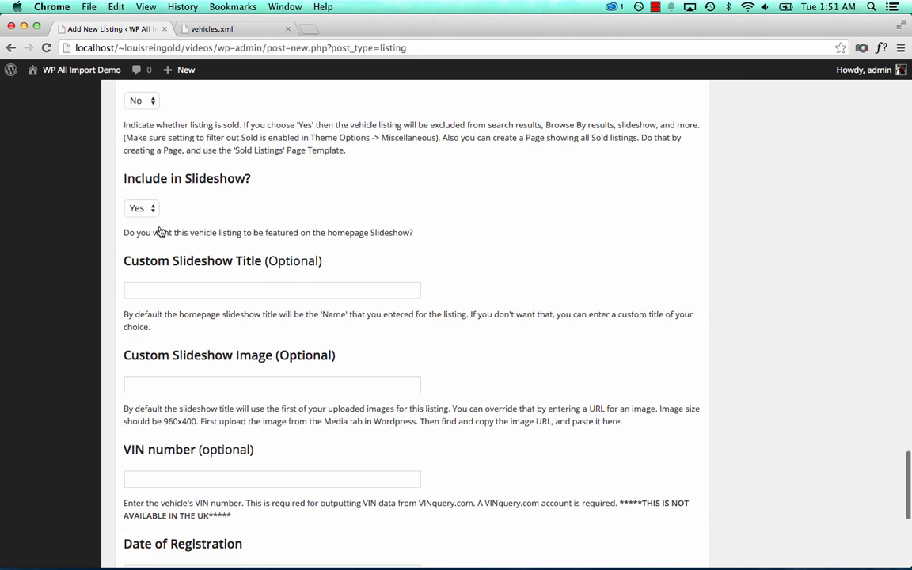
{"action": "scroll", "scroll_direction": "down", "scroll_amount": 3}
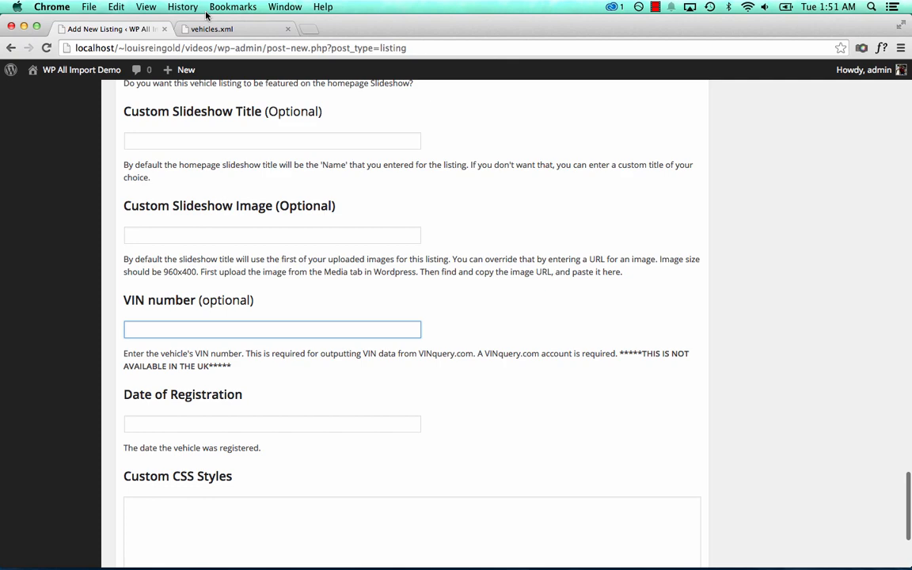
{"action": "left_click", "coordinate": [229, 28]}
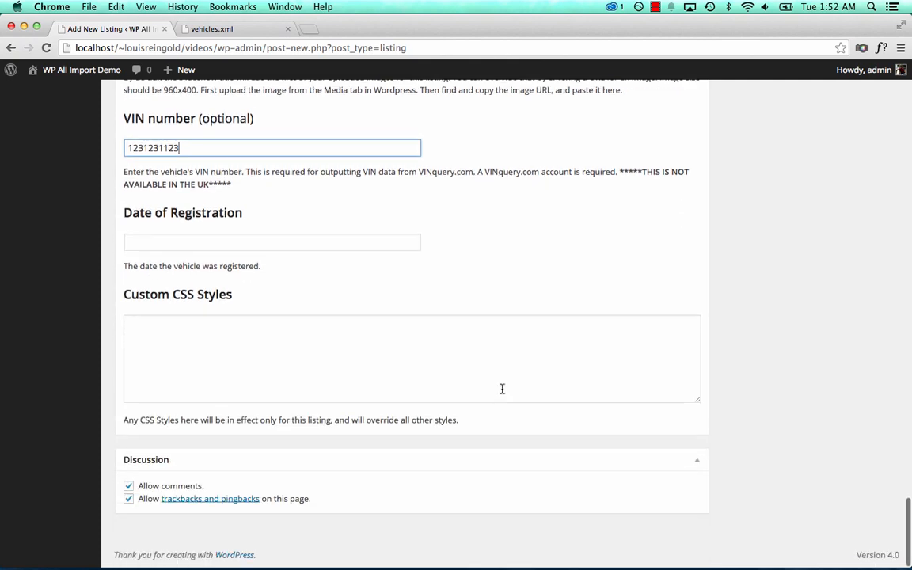
Publish the sample listing, then upload vehicles.xml in All Import as new Vehicle Listings.
{"action": "scroll", "scroll_direction": "up", "scroll_amount": 3}
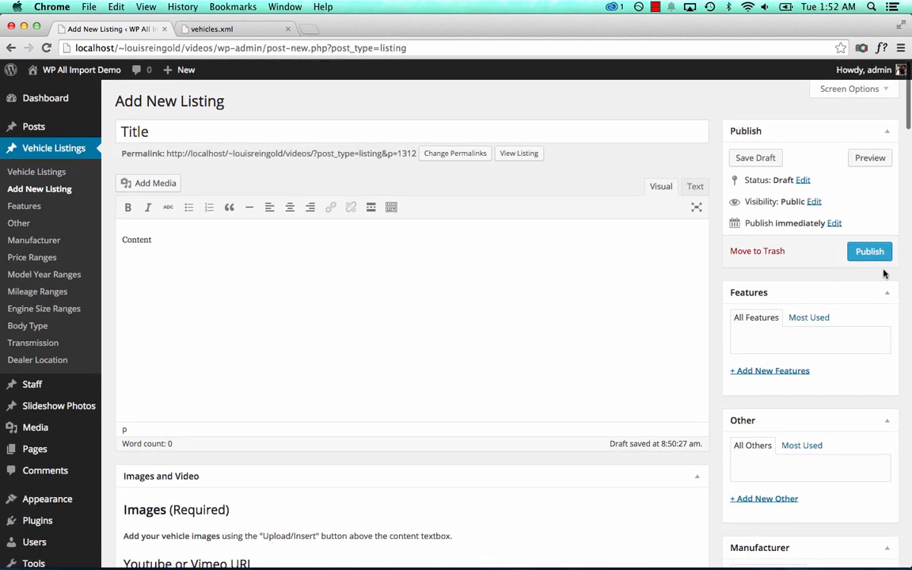
{"action": "left_click", "coordinate": [869, 251]}
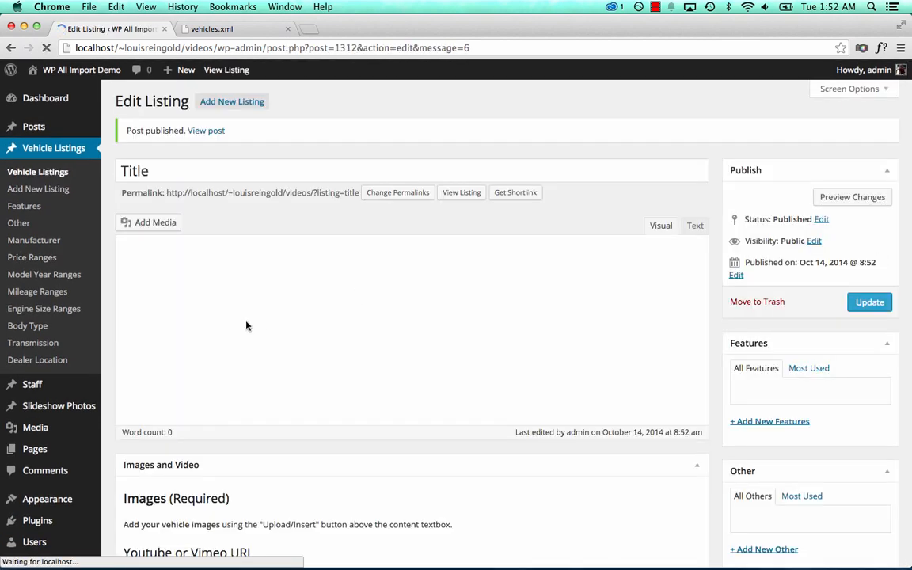
{"action": "scroll", "scroll_direction": "down", "scroll_amount": 3}
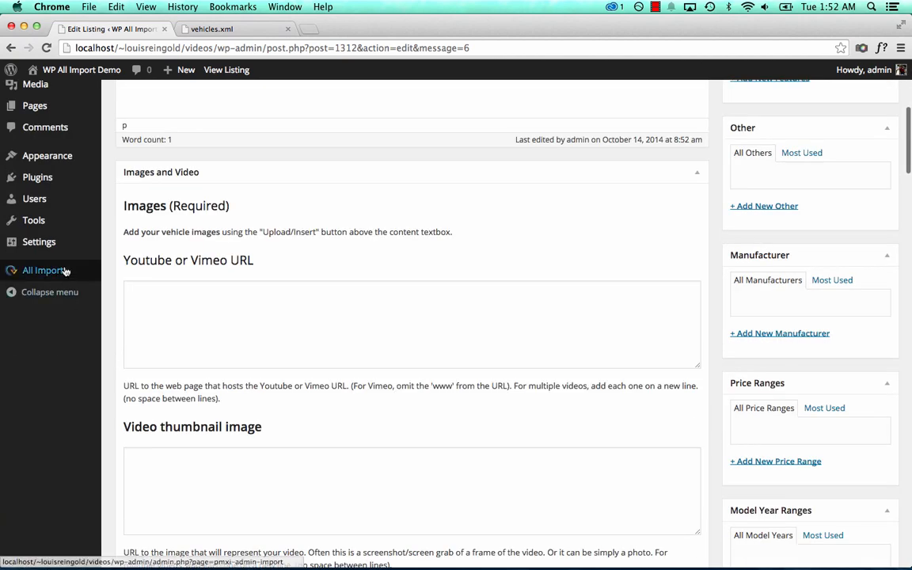
{"action": "left_click", "coordinate": [45, 269]}
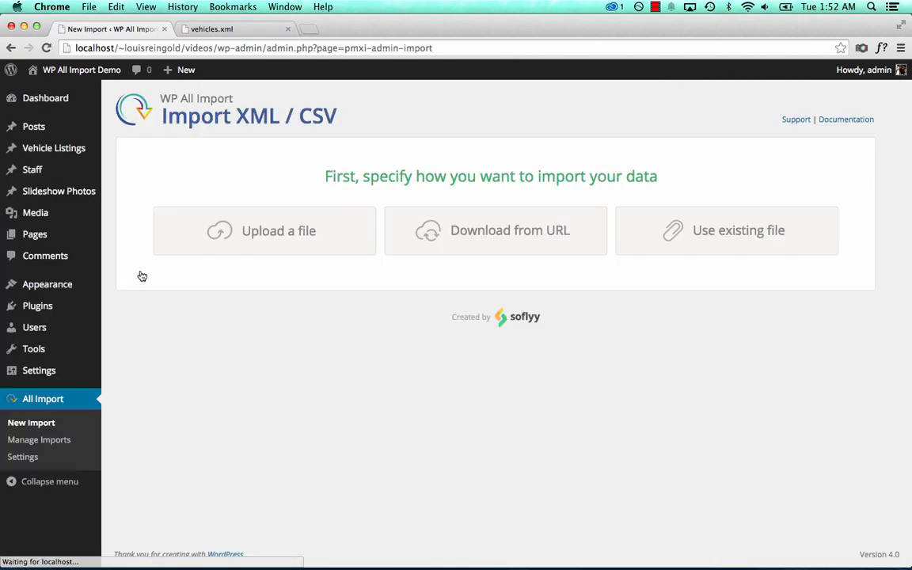
{"action": "left_click", "coordinate": [279, 231]}
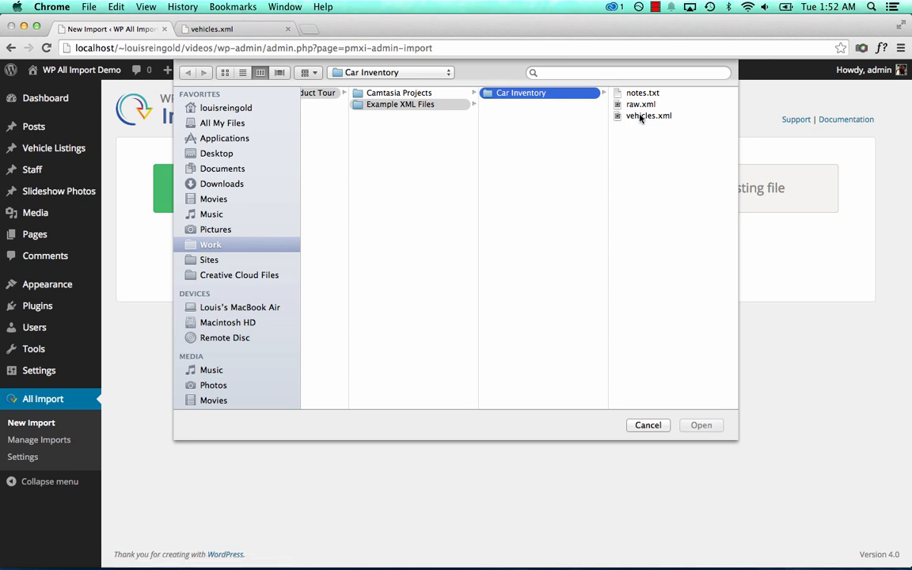
{"action": "left_click", "coordinate": [700, 424]}
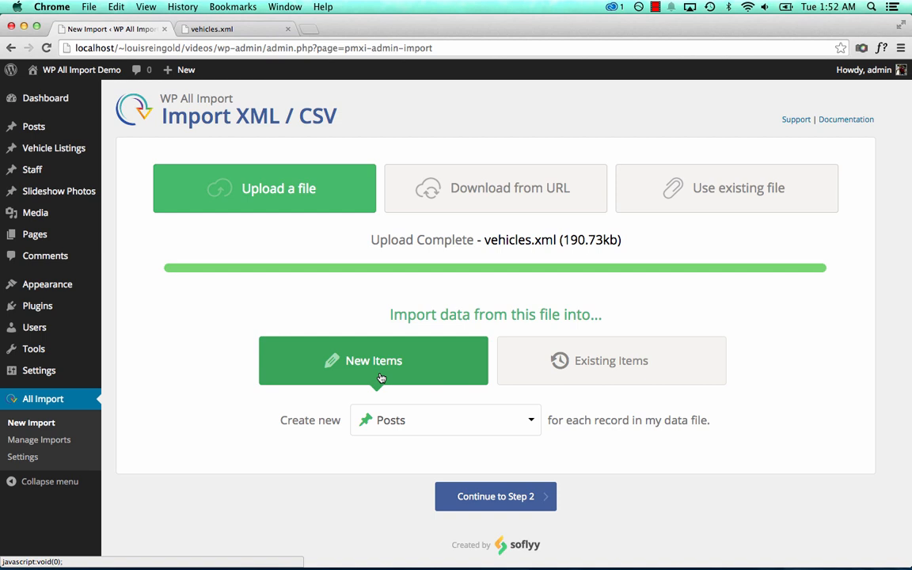
{"action": "left_click", "coordinate": [445, 420]}
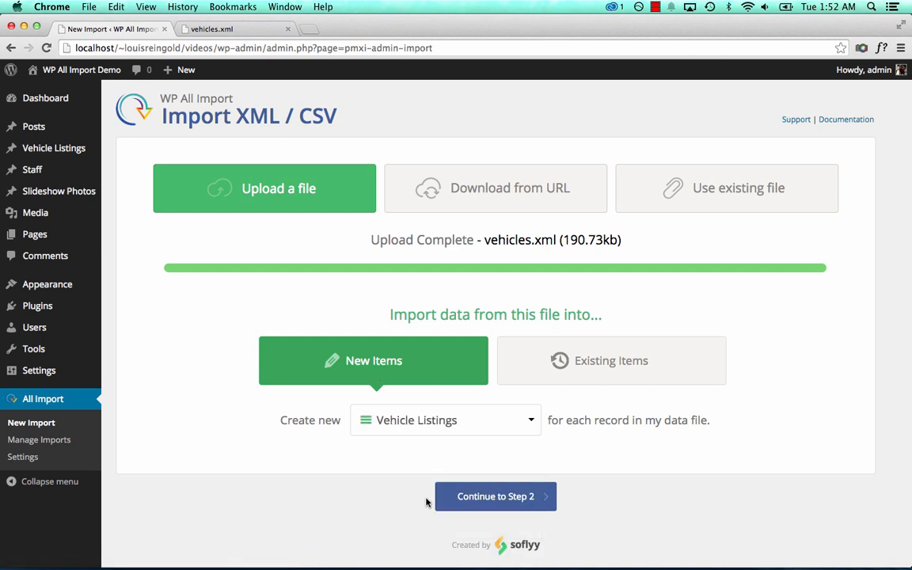
{"action": "mouse_move", "coordinate": [376, 396]}
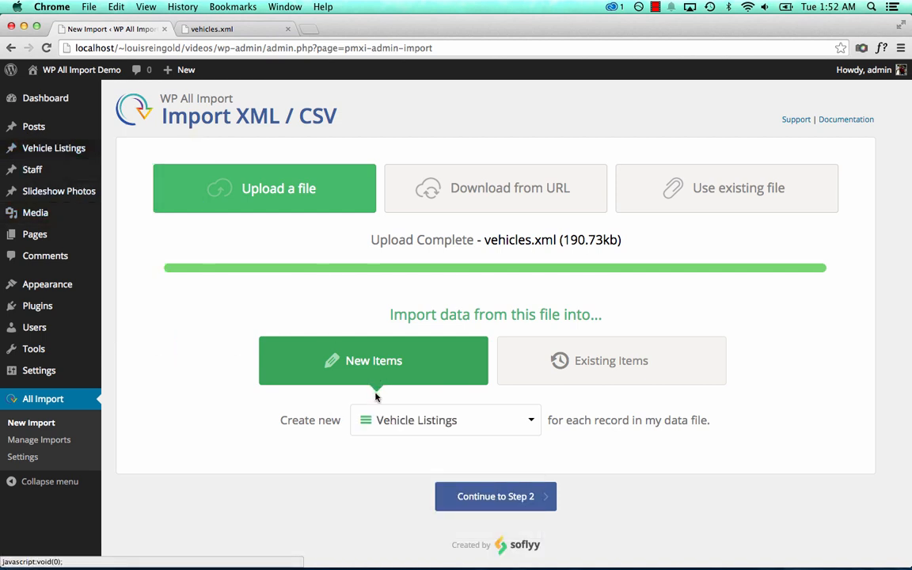
{"action": "left_click", "coordinate": [495, 497]}
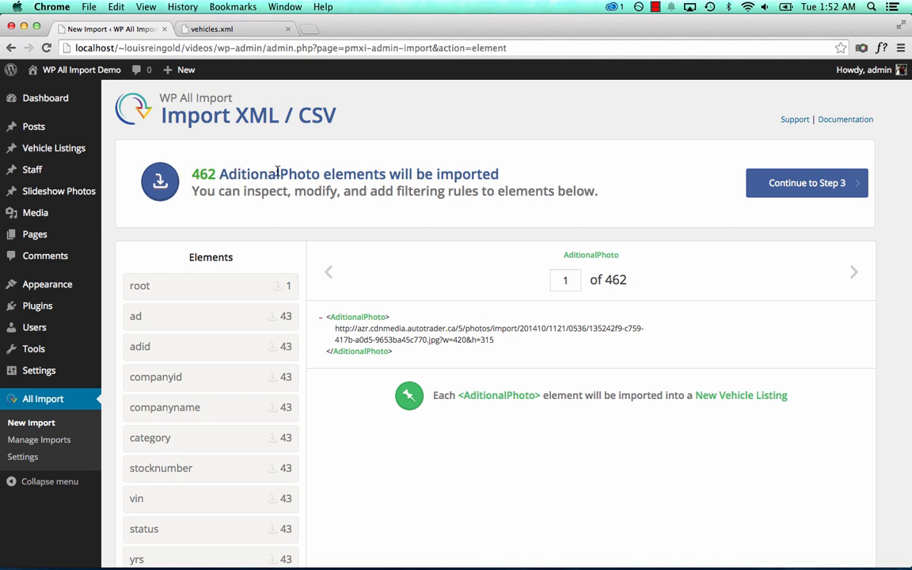
Choose the ad element as the record type, selecting 43 elements to import.
{"action": "scroll", "scroll_direction": "down", "scroll_amount": 3}
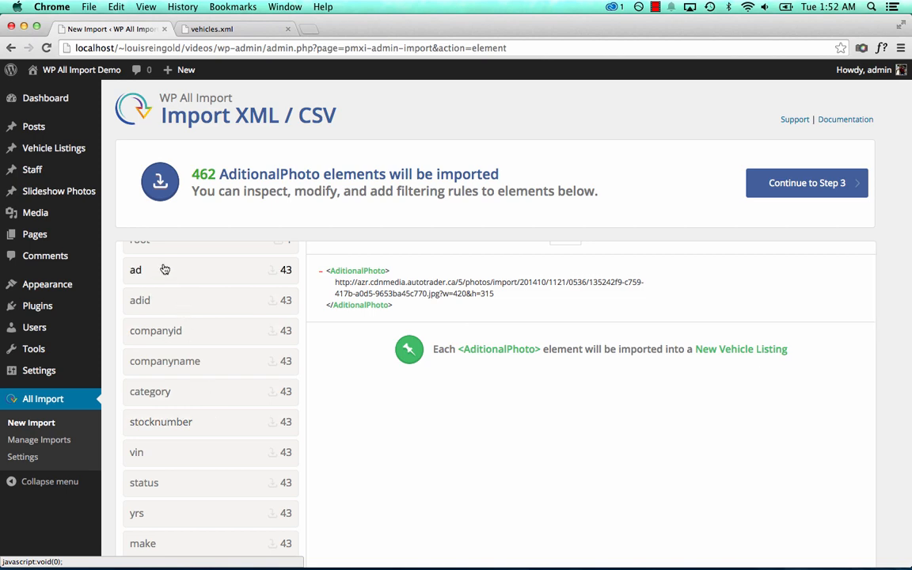
{"action": "left_click", "coordinate": [209, 28]}
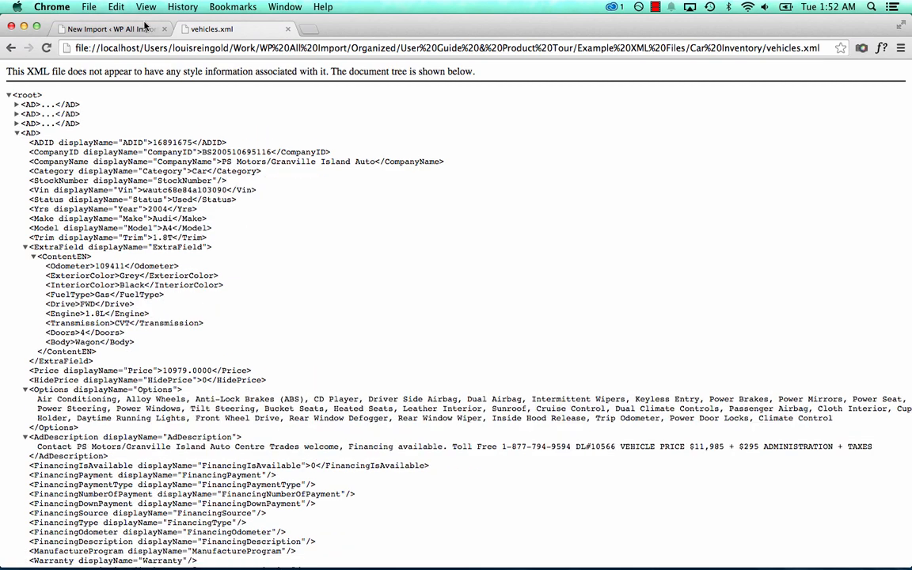
{"action": "left_click", "coordinate": [111, 28]}
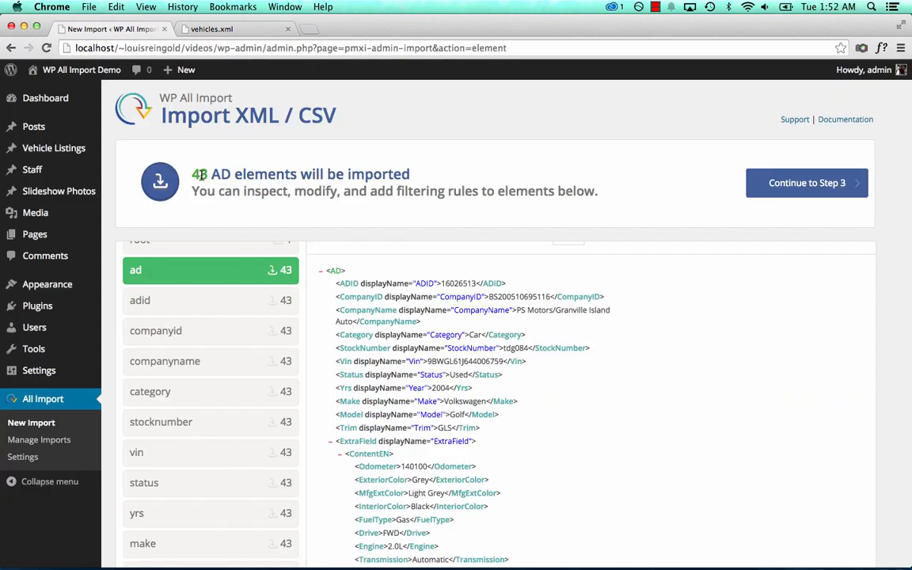
{"action": "mouse_move", "coordinate": [54, 149]}
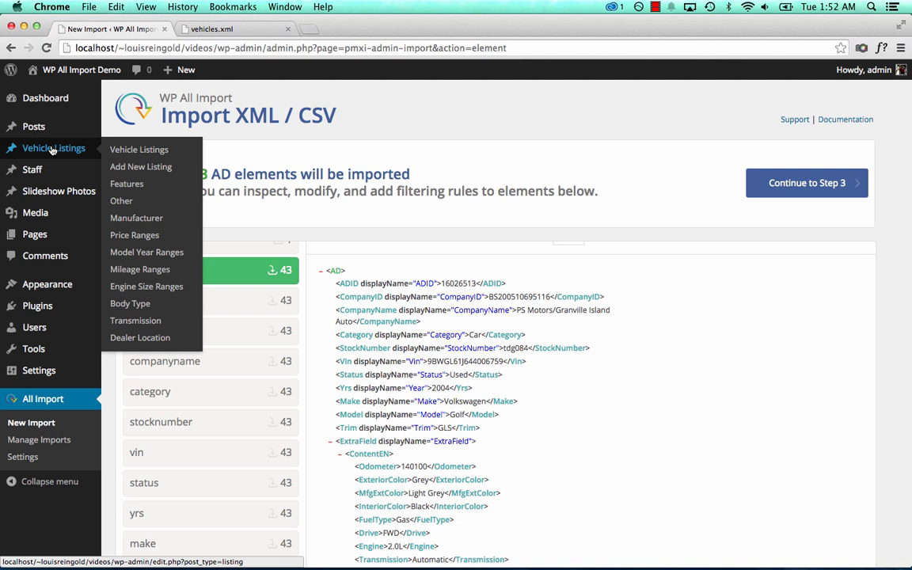
{"action": "mouse_move", "coordinate": [222, 269]}
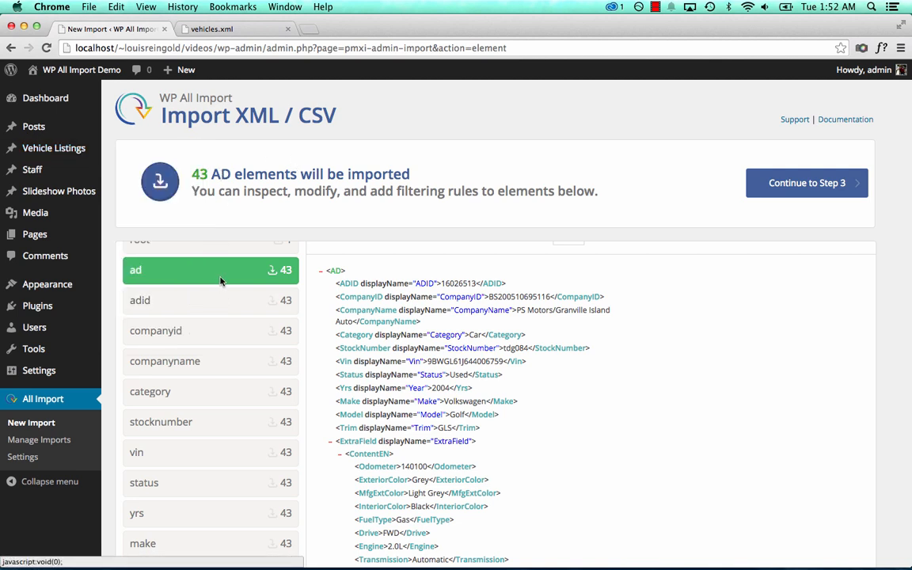
{"action": "left_click", "coordinate": [806, 183]}
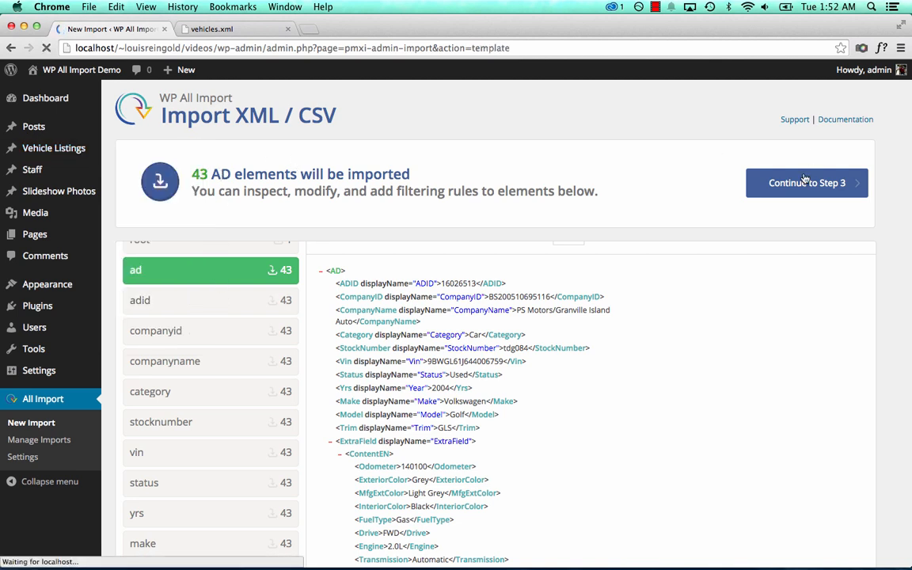
Set the title template to {Yrs[1]} {Make[1]} {Model[1]} and content to {AdDescription[1]}.
{"action": "left_click", "coordinate": [806, 184]}
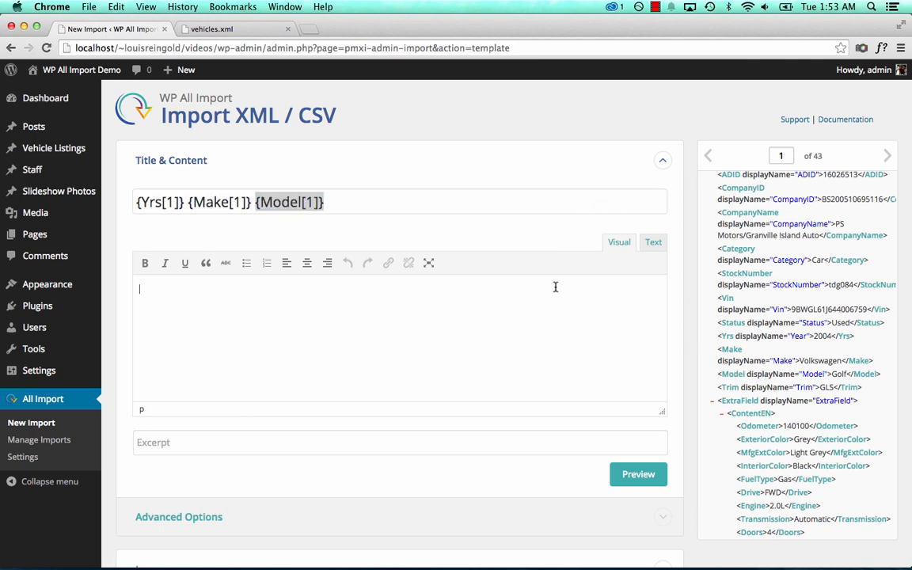
{"action": "scroll", "scroll_direction": "down", "scroll_amount": 3}
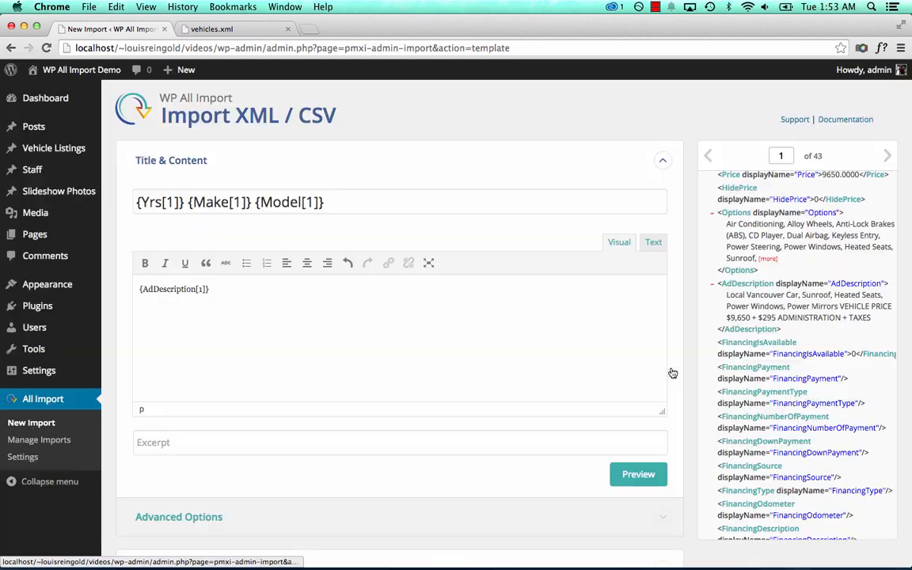
{"action": "scroll", "scroll_direction": "down", "scroll_amount": 3}
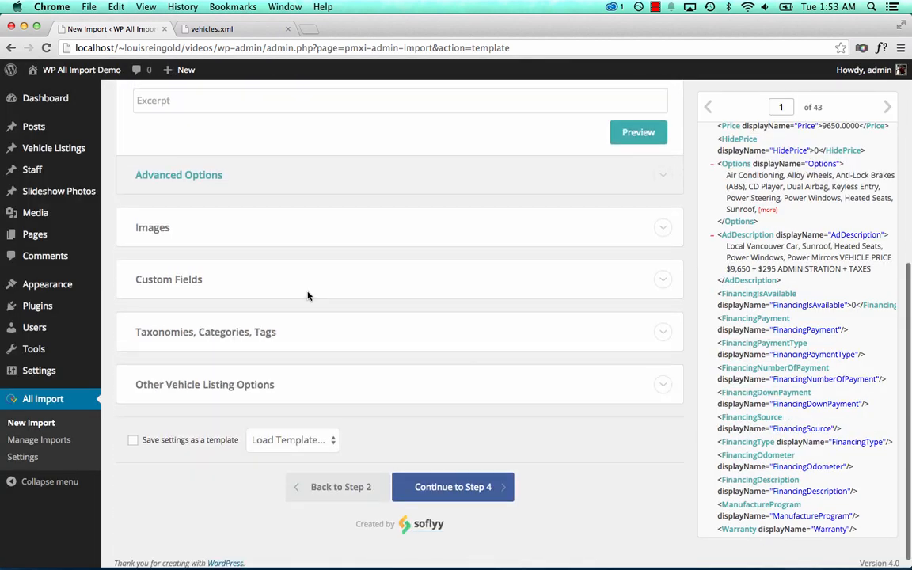
Auto-detect the 14 custom fields and map manufacturer, model and price to {Make[1]}, {Model[1]}, {Price[1]}.
{"action": "left_click", "coordinate": [168, 279]}
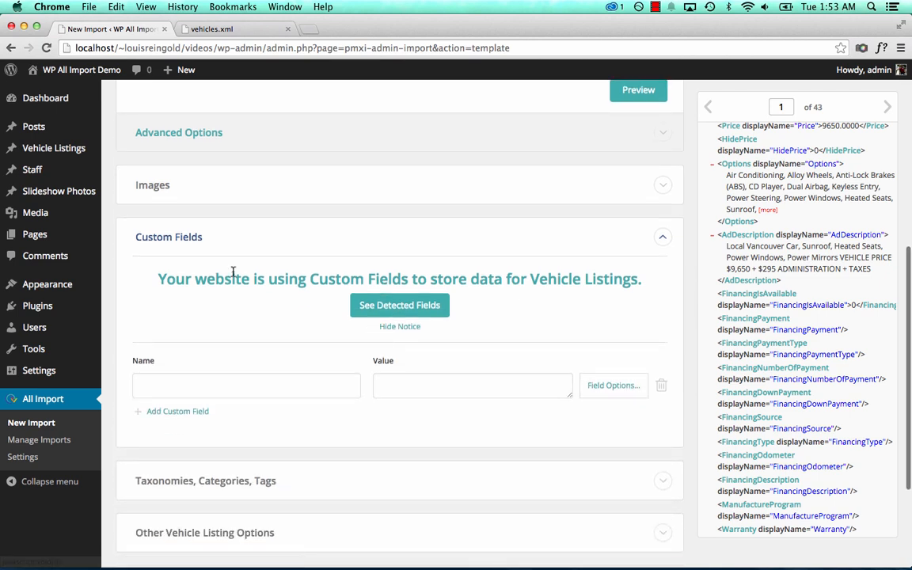
{"action": "mouse_move", "coordinate": [313, 288]}
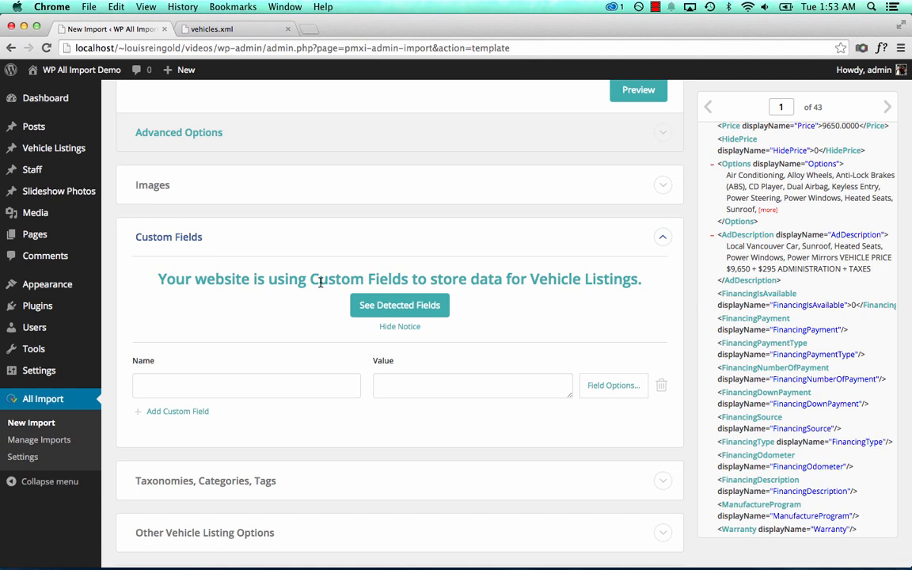
{"action": "left_click", "coordinate": [399, 304]}
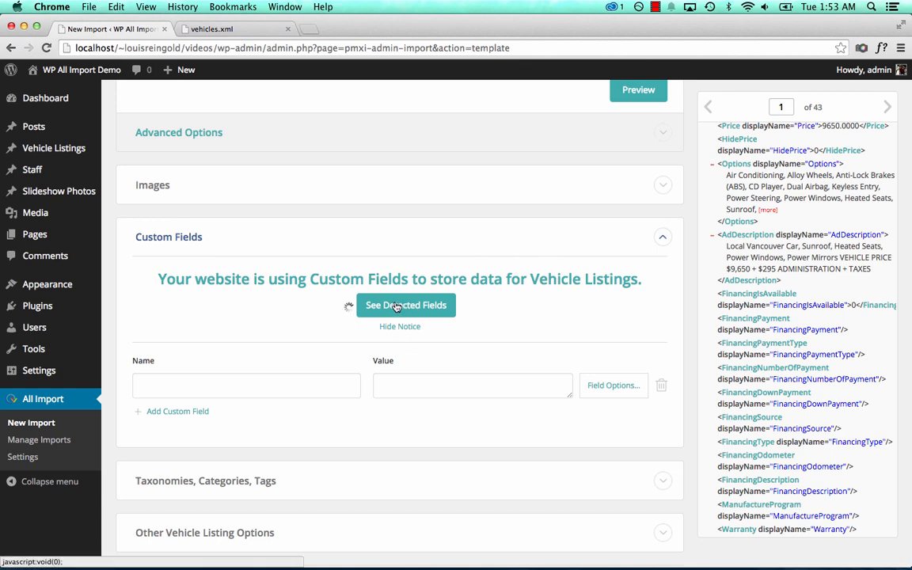
{"action": "left_click", "coordinate": [405, 304]}
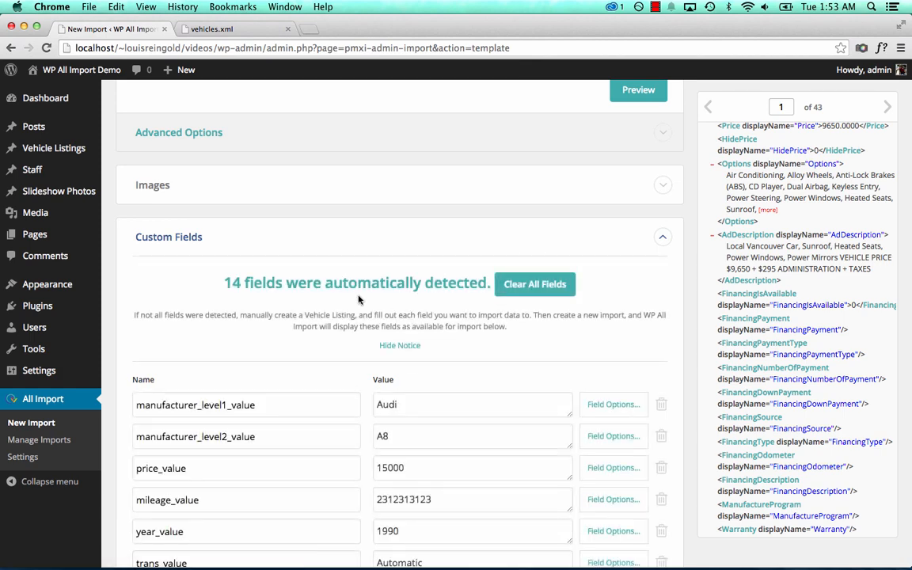
{"action": "scroll", "scroll_direction": "down", "scroll_amount": 3}
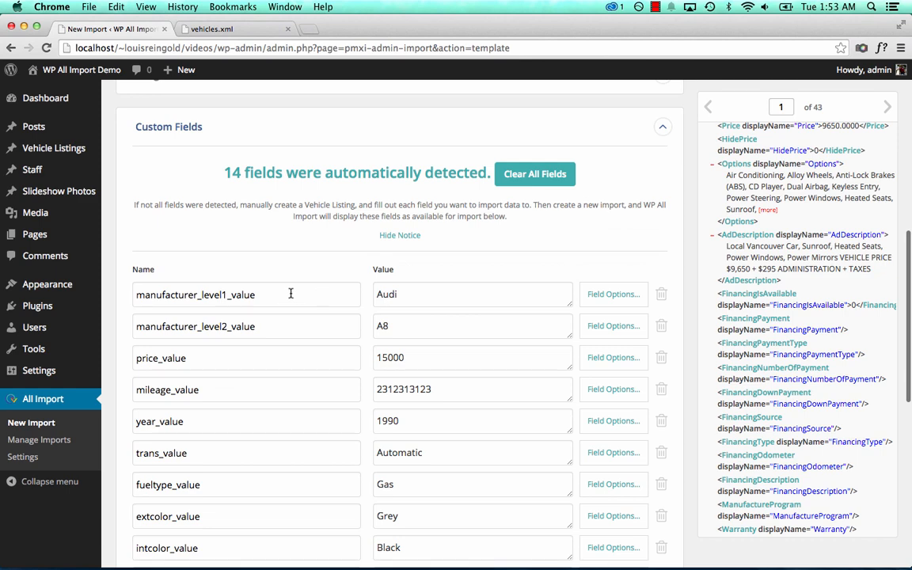
{"action": "scroll", "scroll_direction": "down", "scroll_amount": 3}
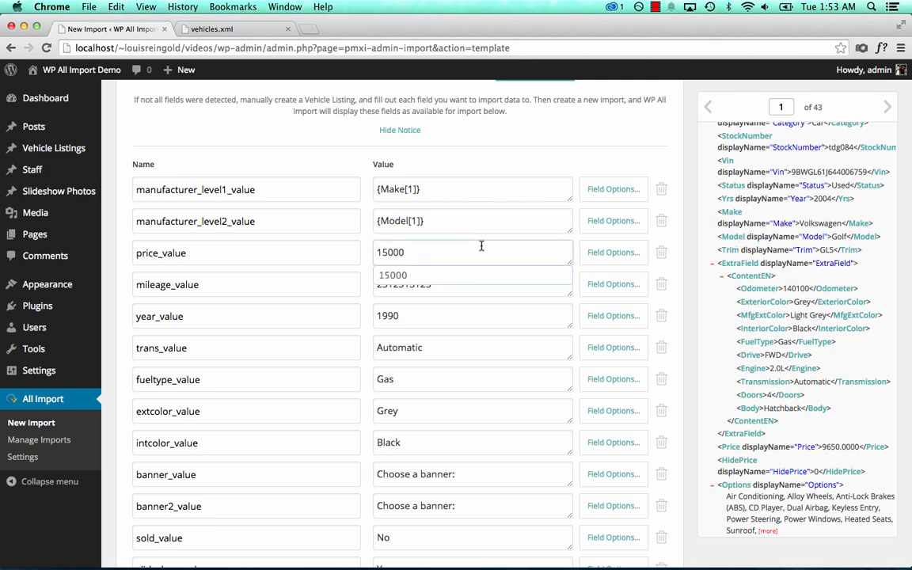
{"action": "scroll", "scroll_direction": "down", "scroll_amount": 3}
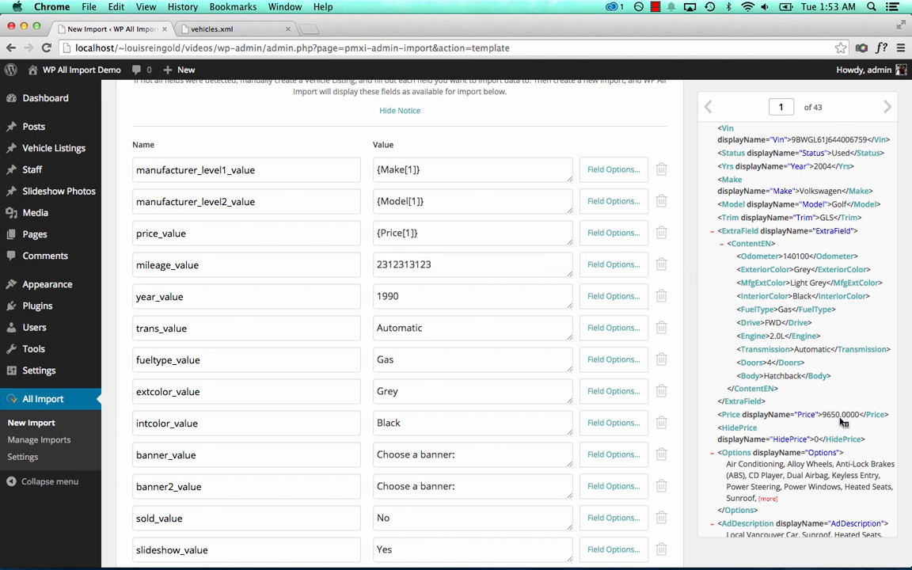
Map mileage, year, transmission, fuel type and colours to XML elements; strip .0000 from price with str_replace.
{"action": "left_click", "coordinate": [472, 233]}
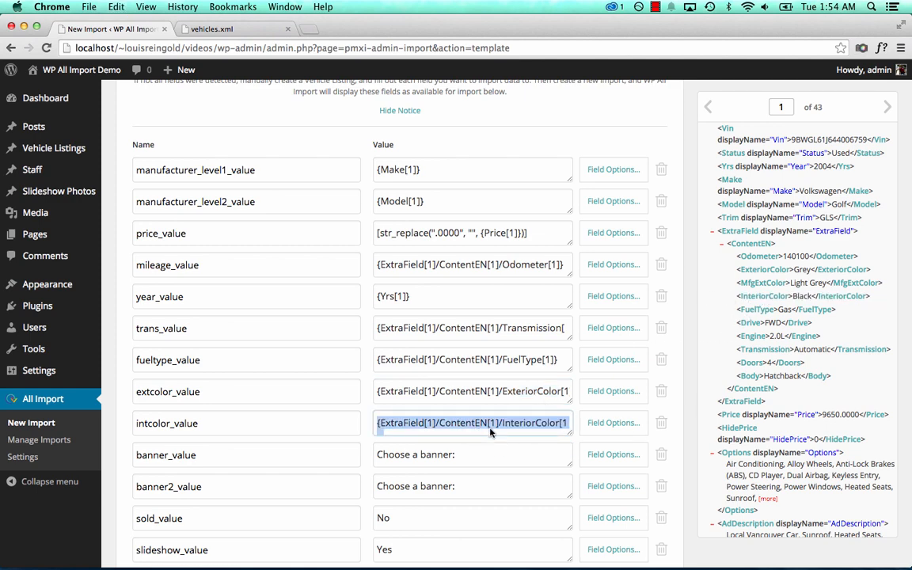
{"action": "scroll", "scroll_direction": "down", "scroll_amount": 3}
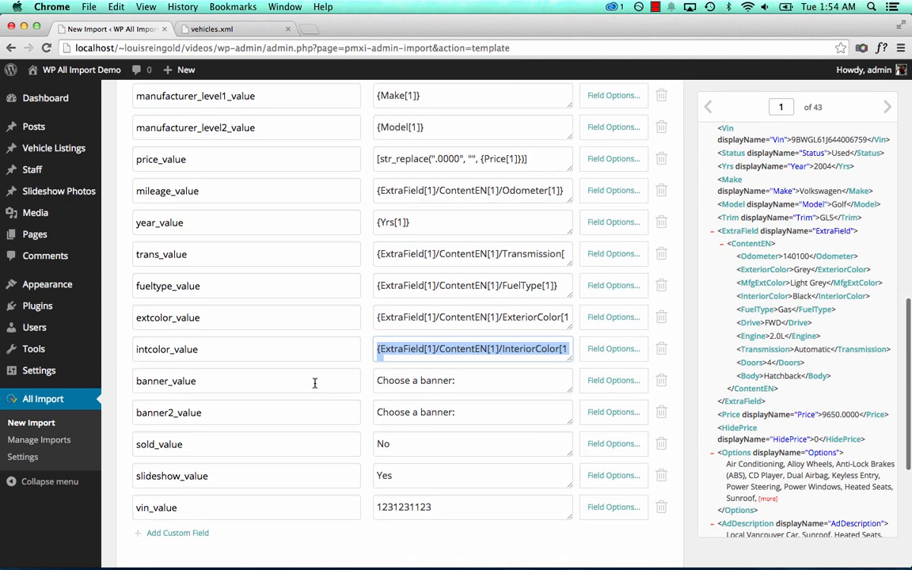
{"action": "scroll", "scroll_direction": "down", "scroll_amount": 3}
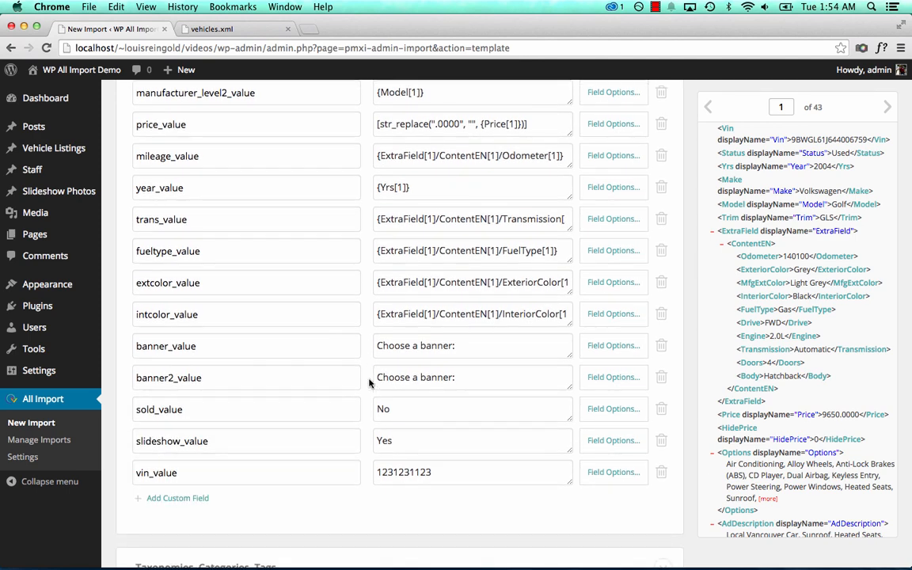
Check the banner and sold custom field values and leave them as detected.
{"action": "left_click", "coordinate": [471, 345]}
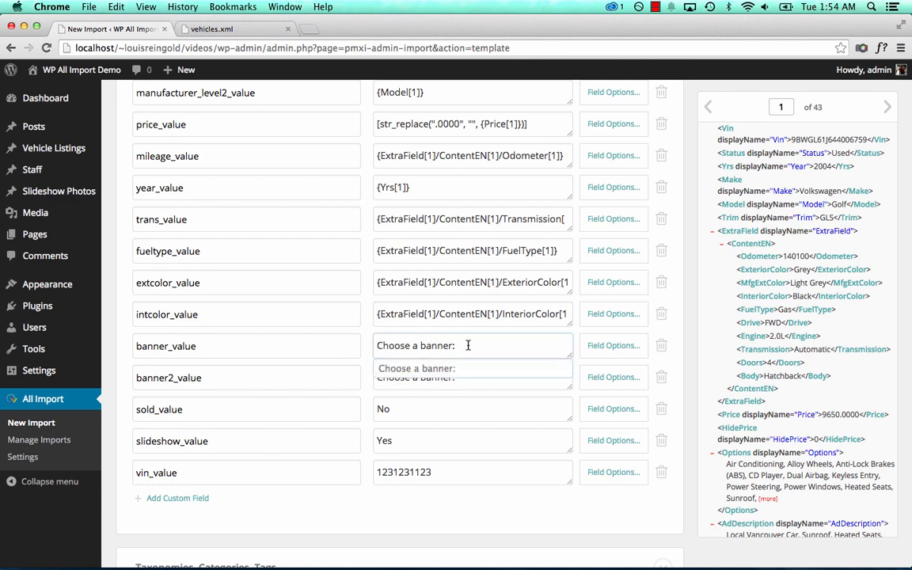
{"action": "scroll", "scroll_direction": "down", "scroll_amount": 3}
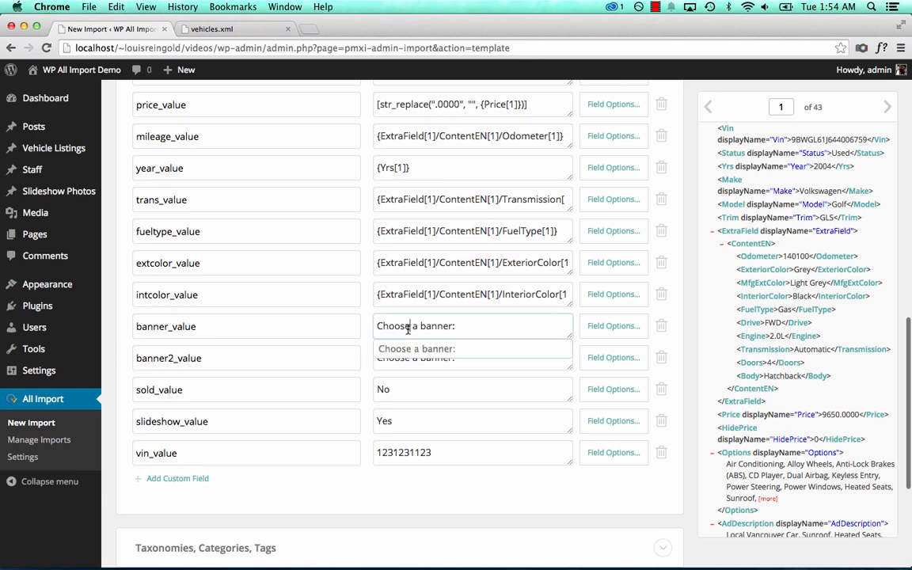
{"action": "scroll", "scroll_direction": "down", "scroll_amount": 3}
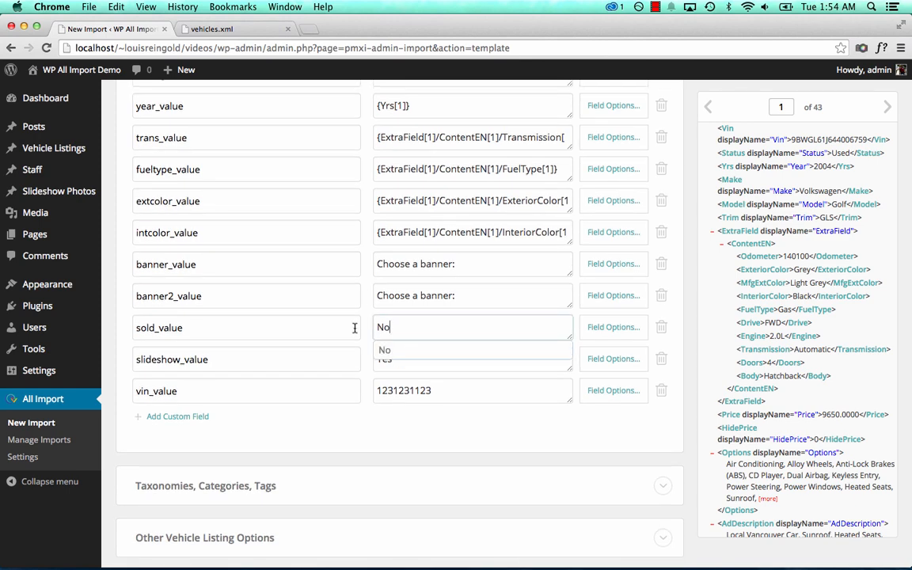
{"action": "left_click", "coordinate": [383, 350]}
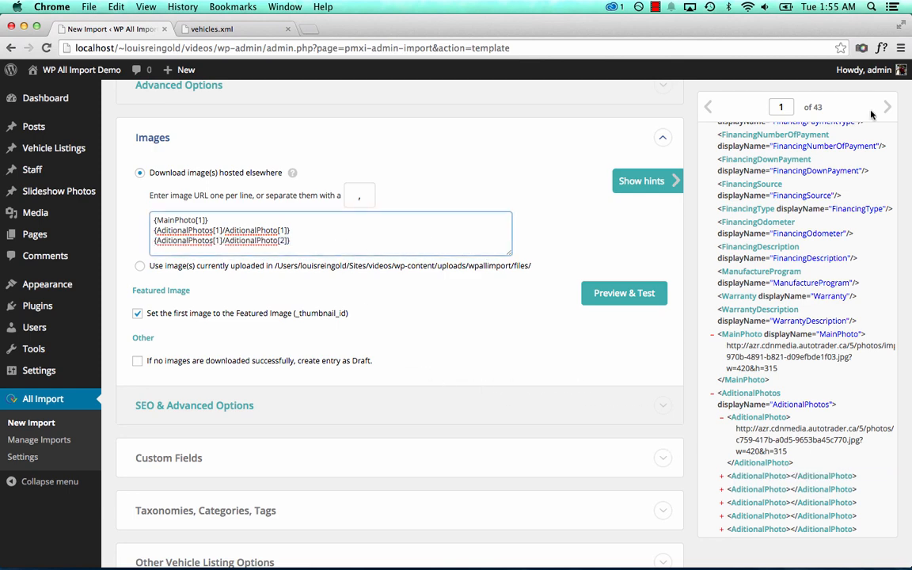
Use {MainPhoto[1]} and AdditionalPhotos as image sources and continue to the Unique Identifier step.
{"action": "scroll", "scroll_direction": "down", "scroll_amount": 3}
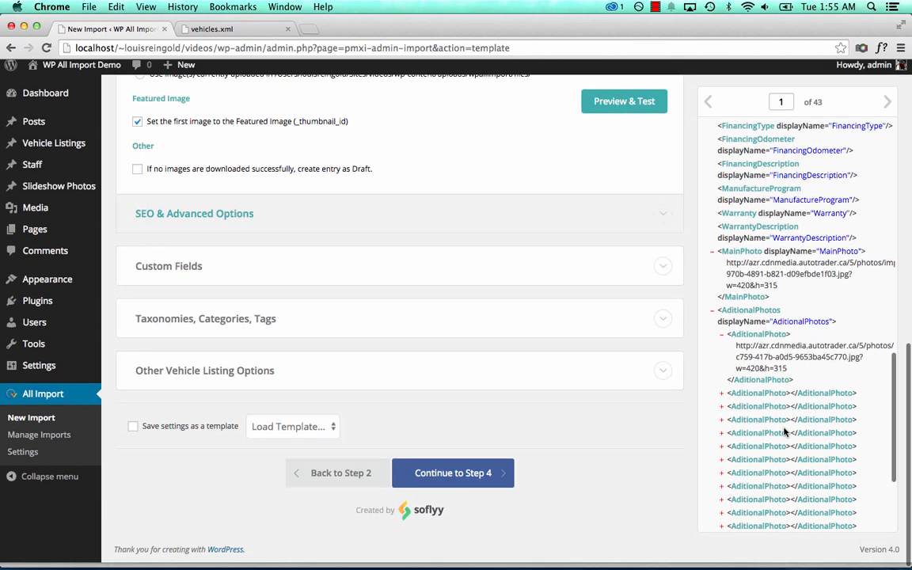
{"action": "left_click", "coordinate": [452, 472]}
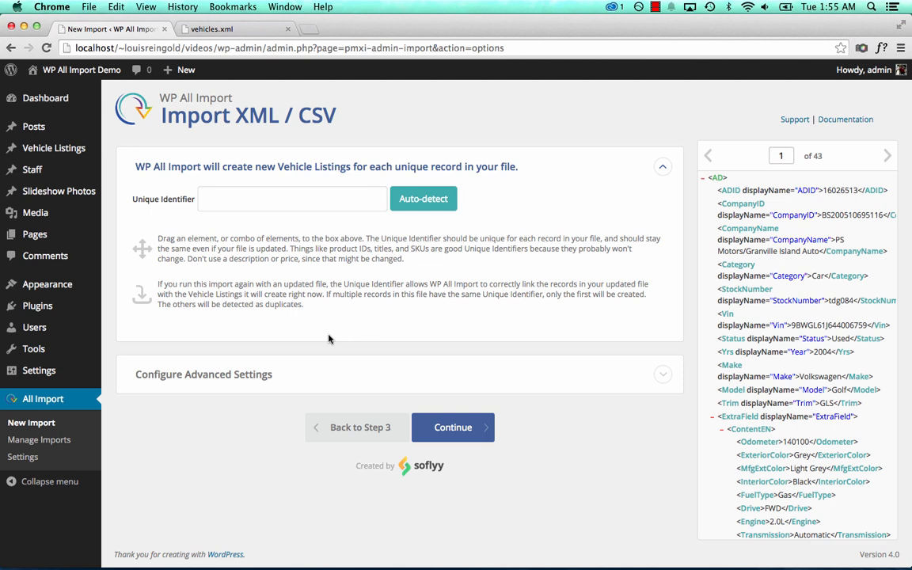
{"action": "mouse_move", "coordinate": [307, 173]}
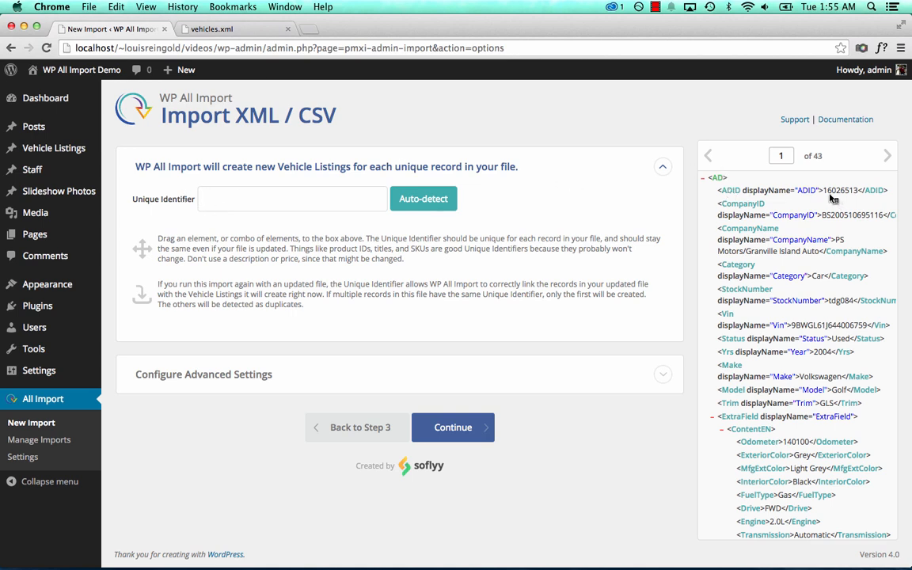
{"action": "mouse_move", "coordinate": [730, 193]}
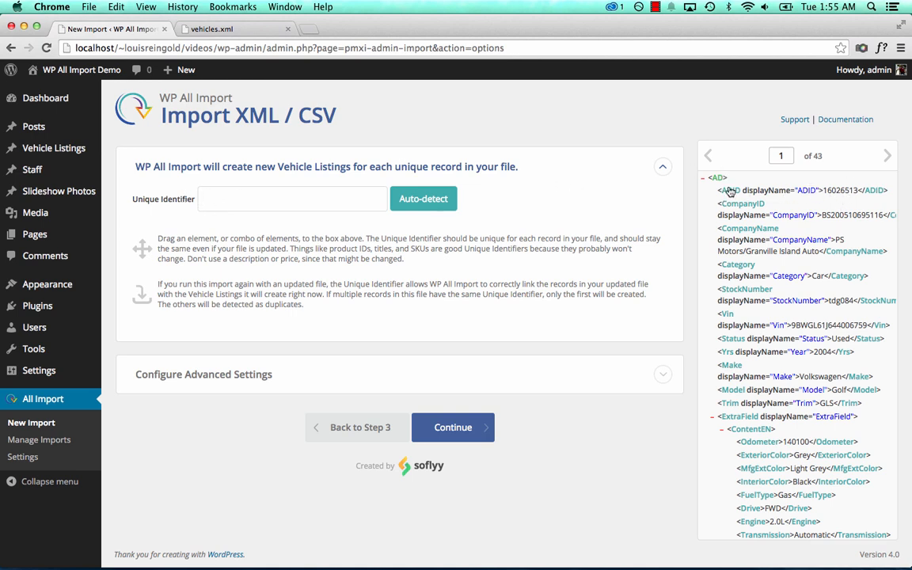
Auto-detect the unique key {Yrs[1]} {Make[1]} {Model[1]} - {ADID[1]} and continue to the summary.
{"action": "left_click", "coordinate": [424, 199]}
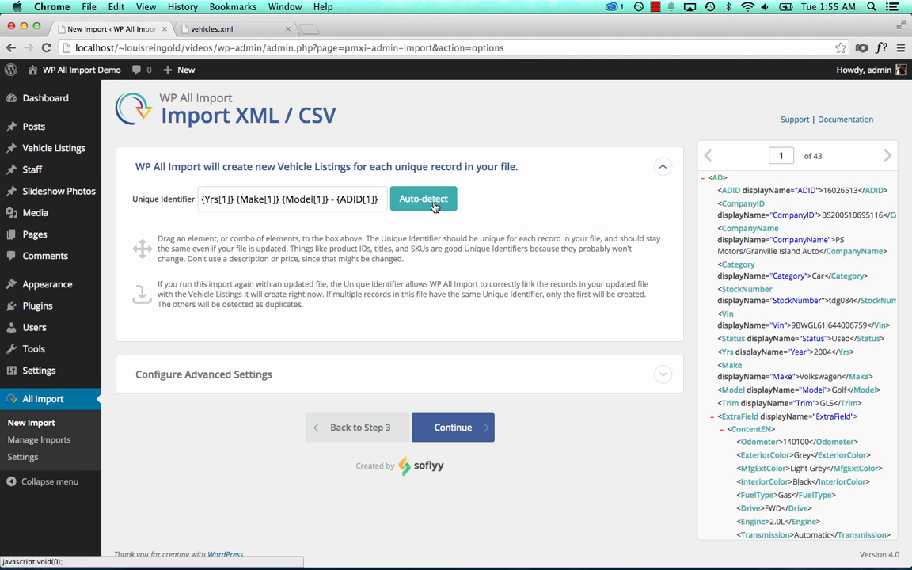
{"action": "mouse_move", "coordinate": [450, 366]}
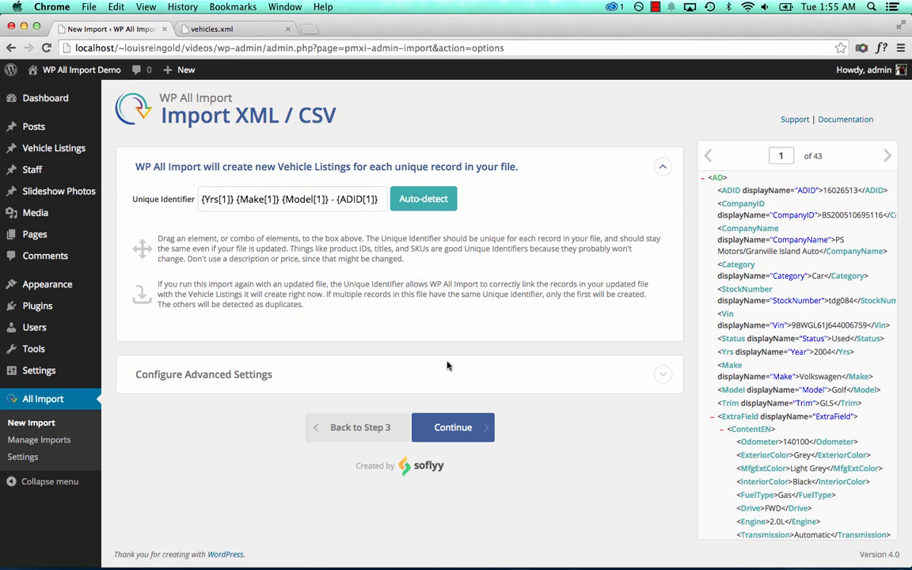
{"action": "left_click", "coordinate": [452, 427]}
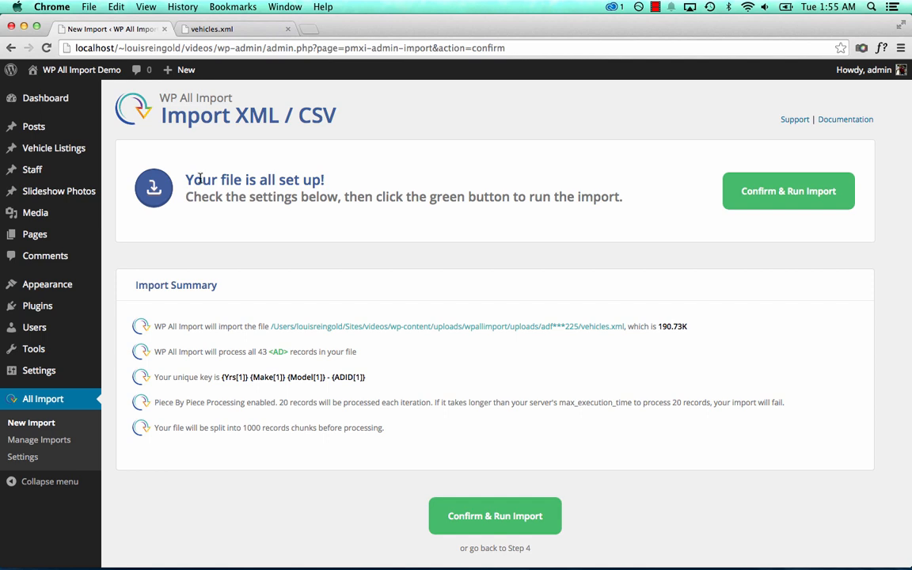
{"action": "mouse_move", "coordinate": [630, 178]}
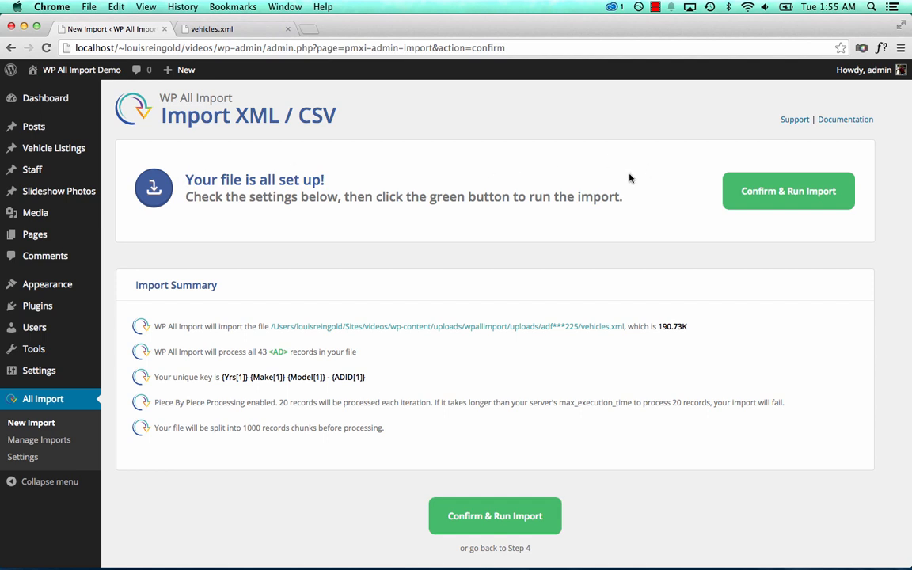
Confirm and run the import of all 43 records, then return to the Vehicle Listings list.
{"action": "left_click", "coordinate": [788, 190]}
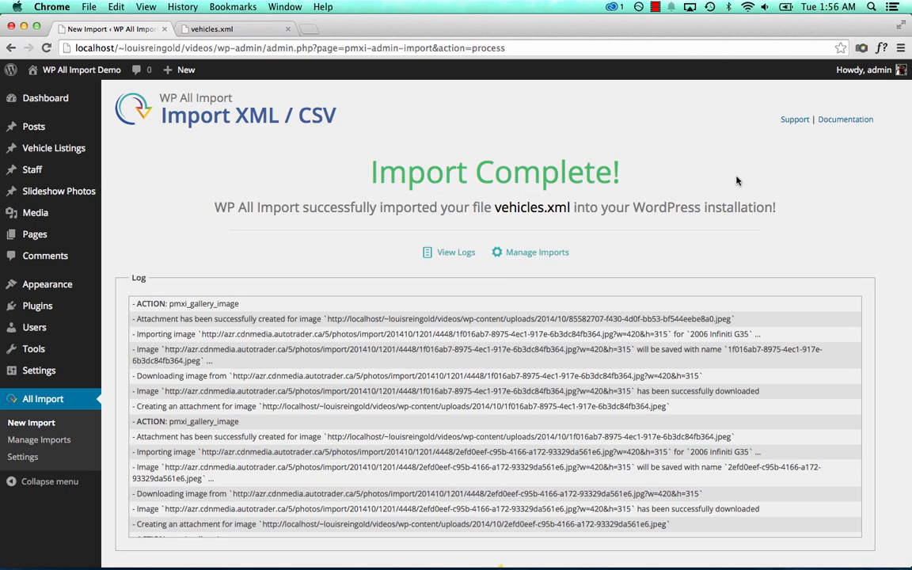
{"action": "left_click", "coordinate": [53, 148]}
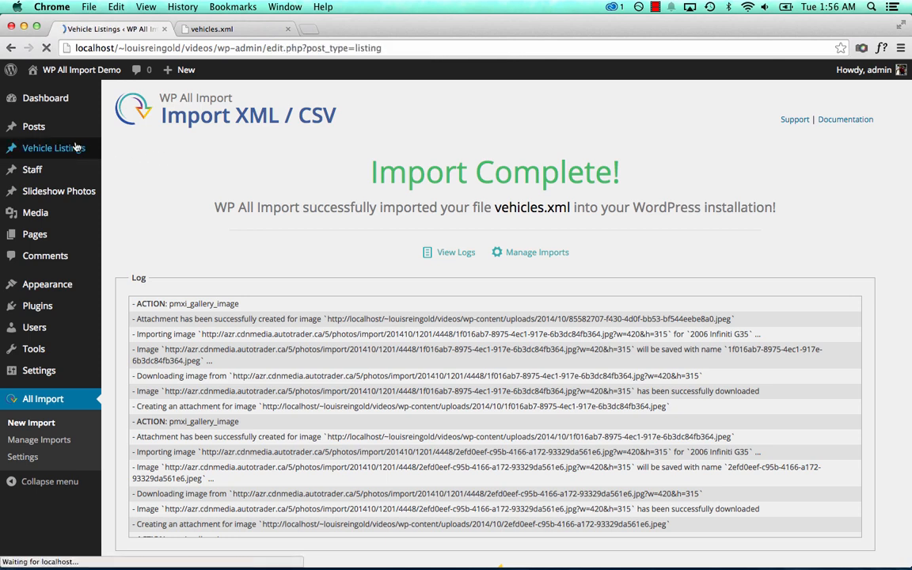
Show the Vehicle Listings list with the imported cars, photos, prices and mileage.
{"action": "left_click", "coordinate": [54, 147]}
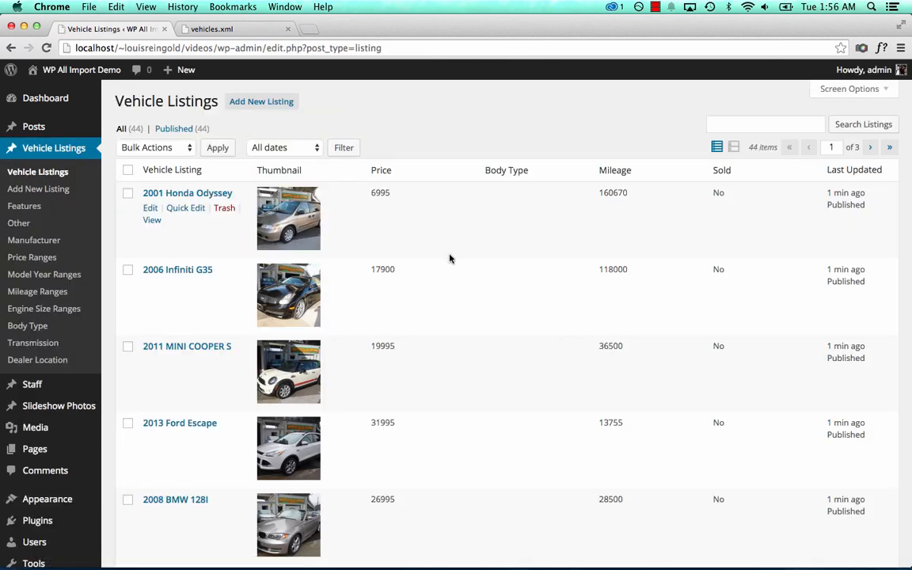
{"action": "mouse_move", "coordinate": [423, 123]}
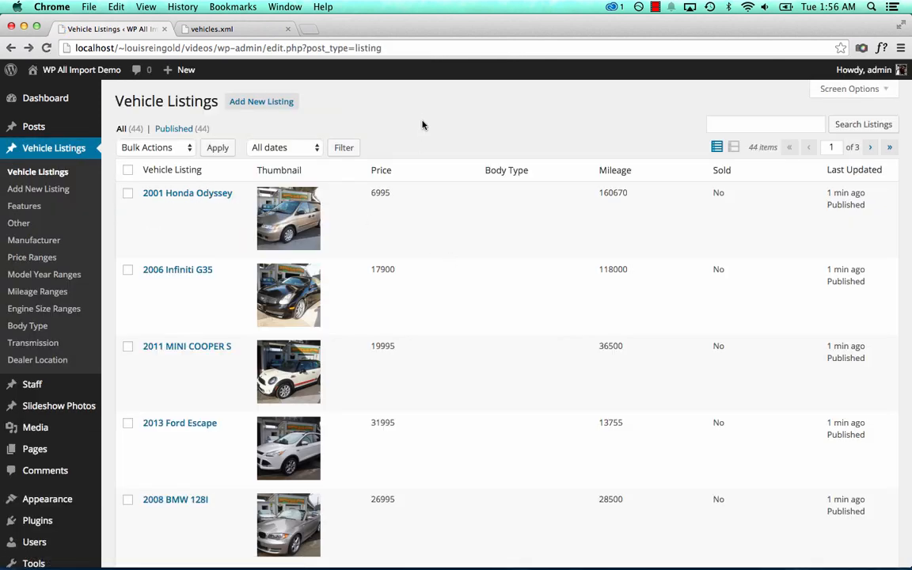
{"action": "mouse_move", "coordinate": [674, 175]}
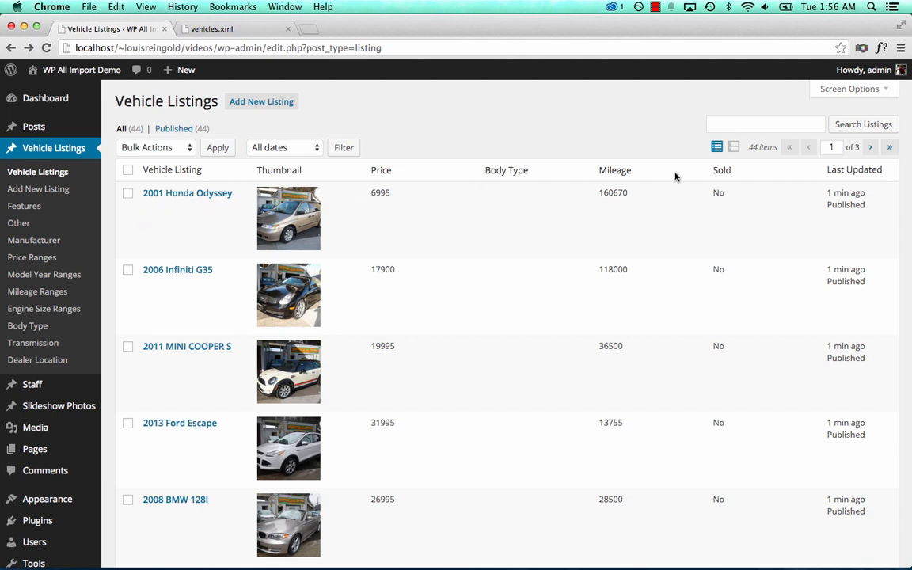
{"action": "mouse_move", "coordinate": [178, 269]}
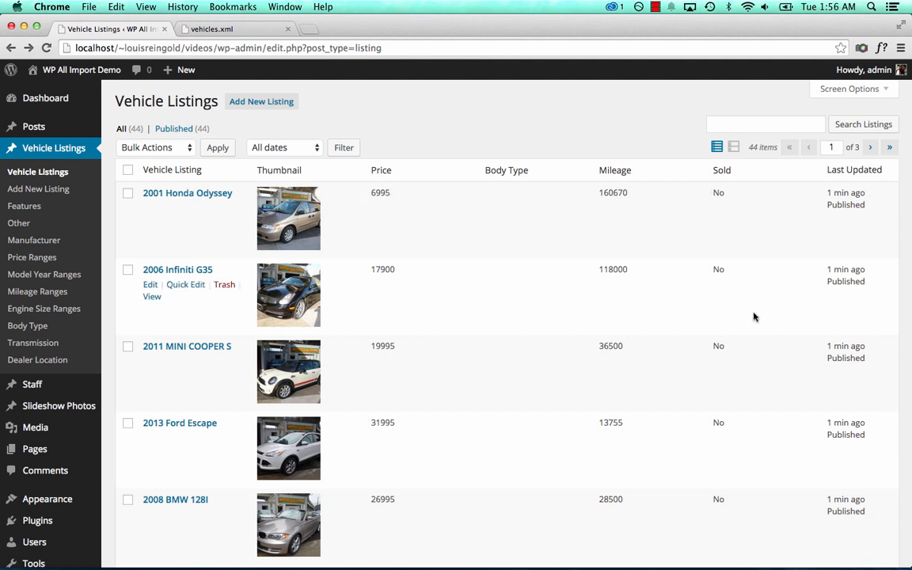
{"action": "mouse_move", "coordinate": [177, 269]}
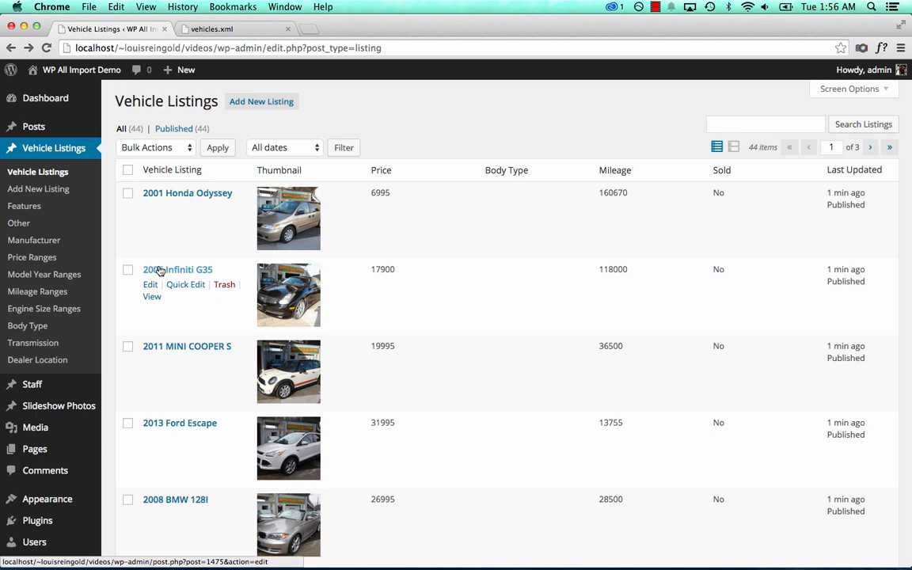
Review the 2006 Infiniti G35 listing's imported description and $17,900 price, then view it live.
{"action": "left_click", "coordinate": [177, 269]}
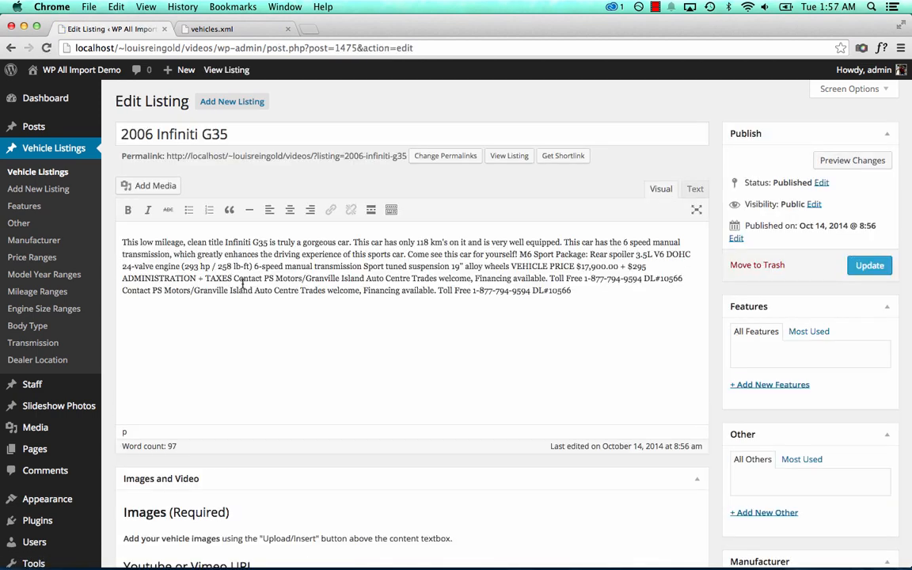
{"action": "scroll", "scroll_direction": "down", "scroll_amount": 3}
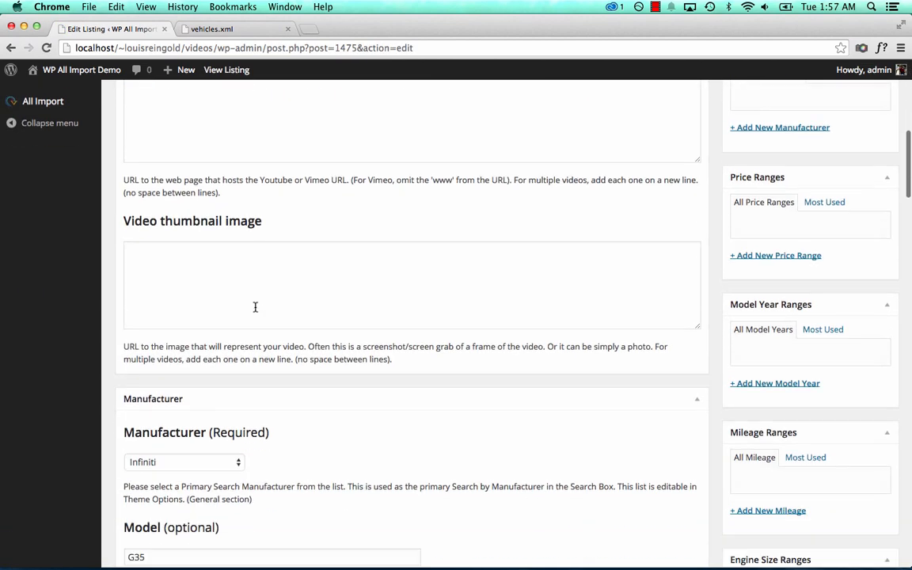
{"action": "scroll", "scroll_direction": "down", "scroll_amount": 3}
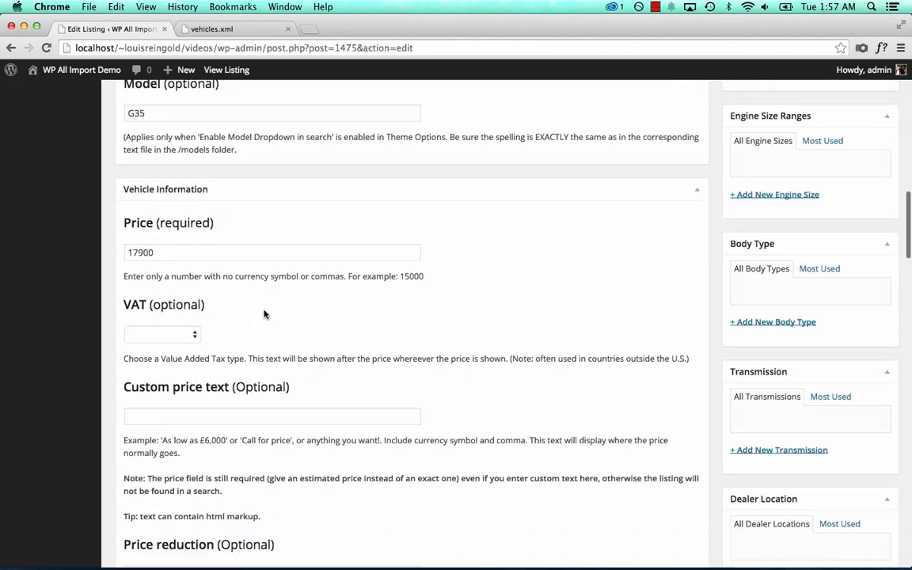
{"action": "scroll", "scroll_direction": "down", "scroll_amount": 3}
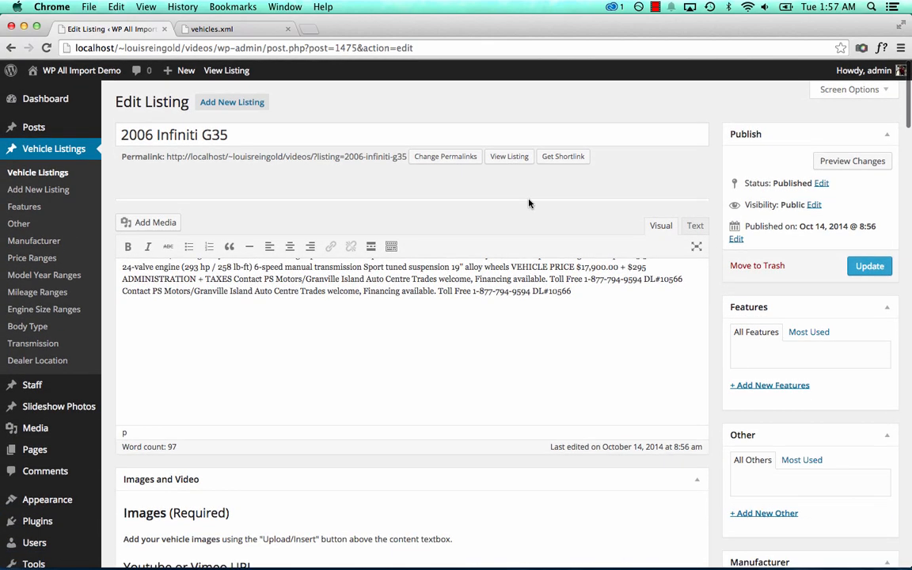
{"action": "left_click", "coordinate": [510, 157]}
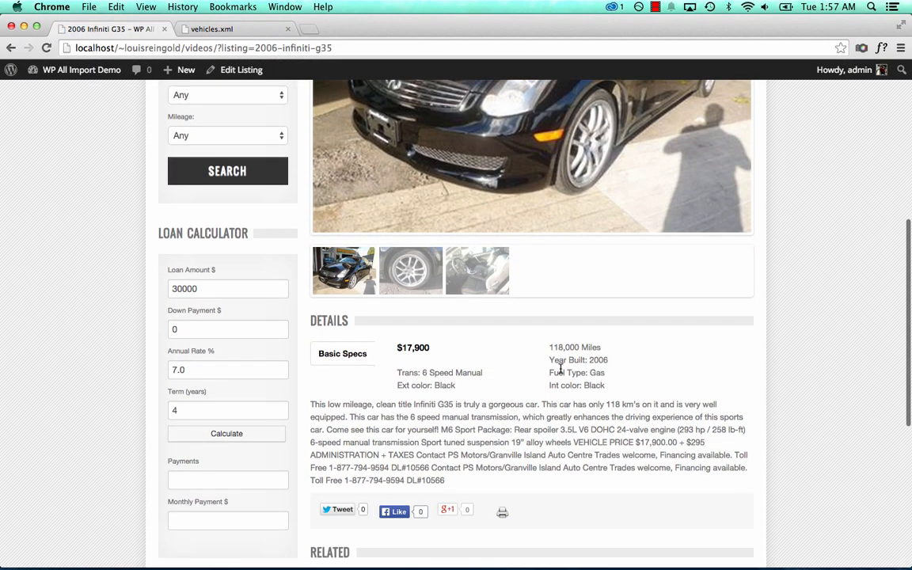
{"action": "mouse_move", "coordinate": [493, 385]}
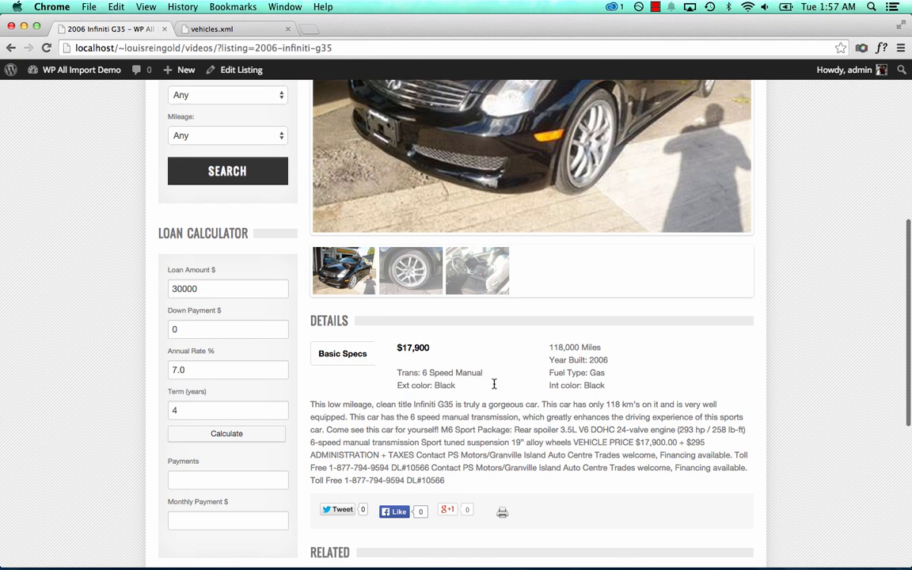